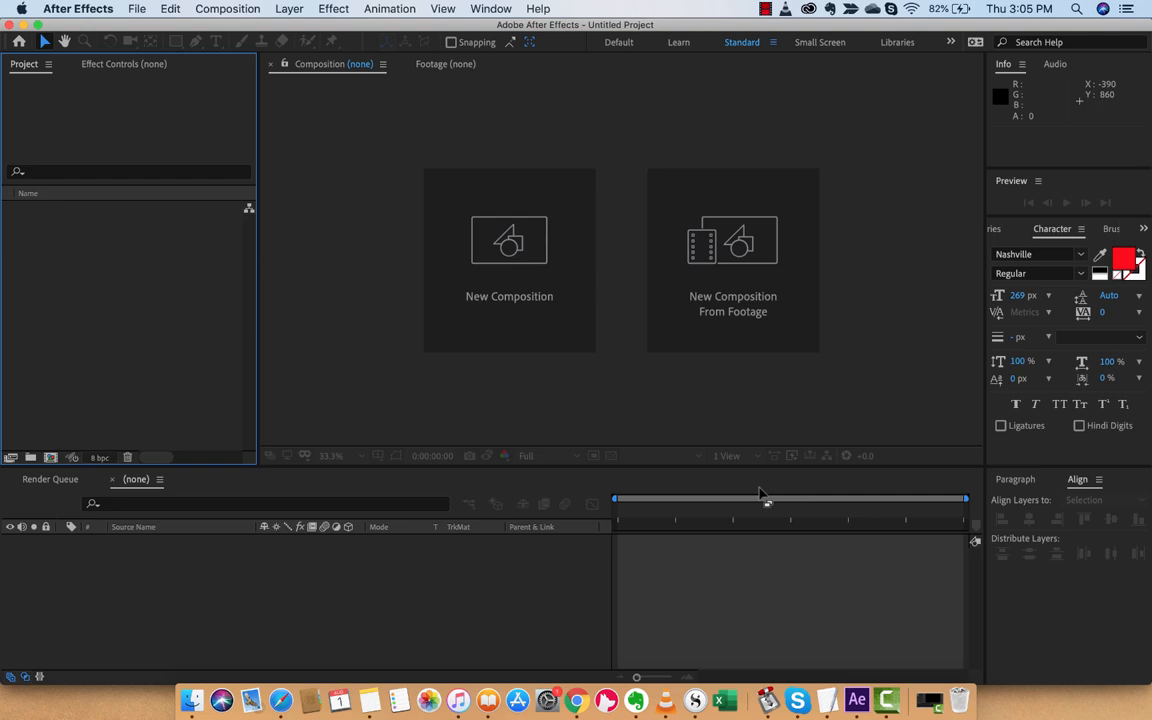
pyautogui.moveTo(307, 140)
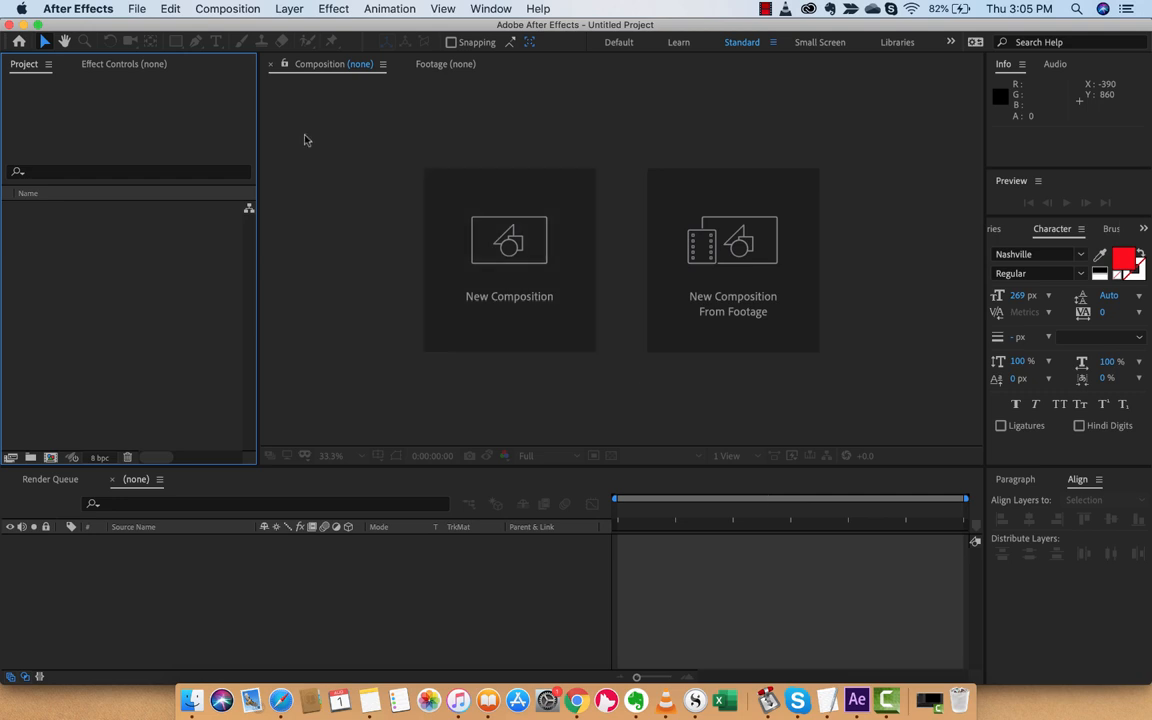
# Create Comp 1 using the HDTV 1080 29.97 preset (1920×1080, 29.97 fps).
pyautogui.click(78, 8)
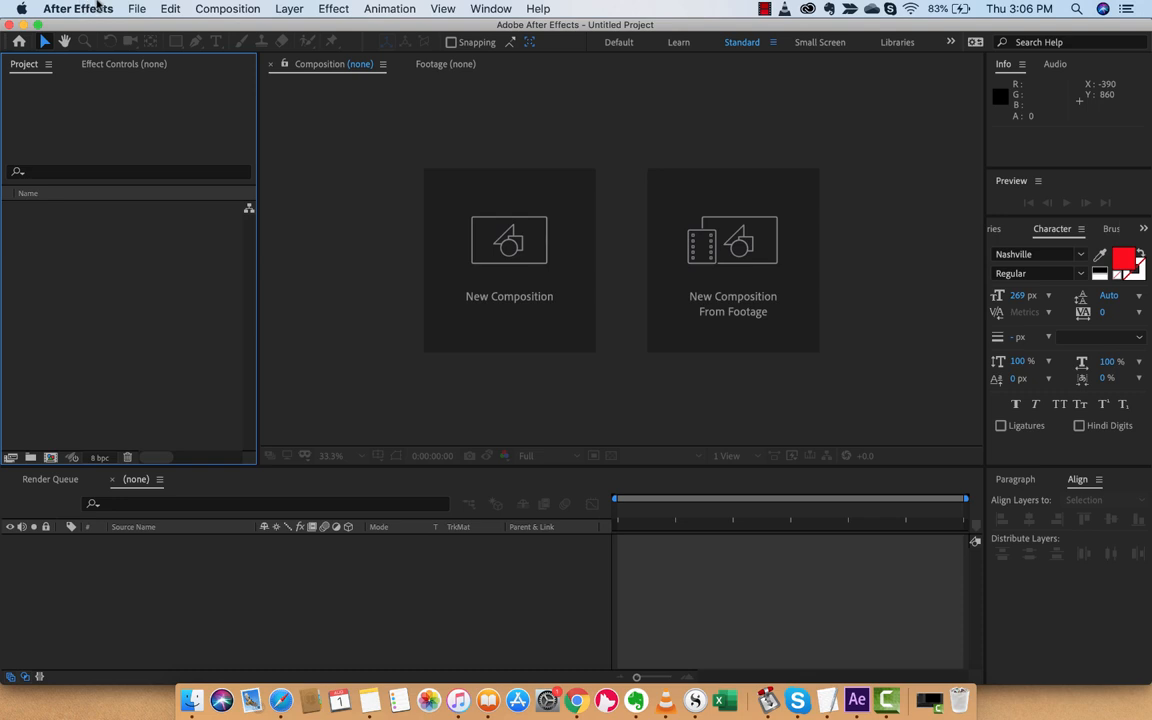
pyautogui.click(509, 260)
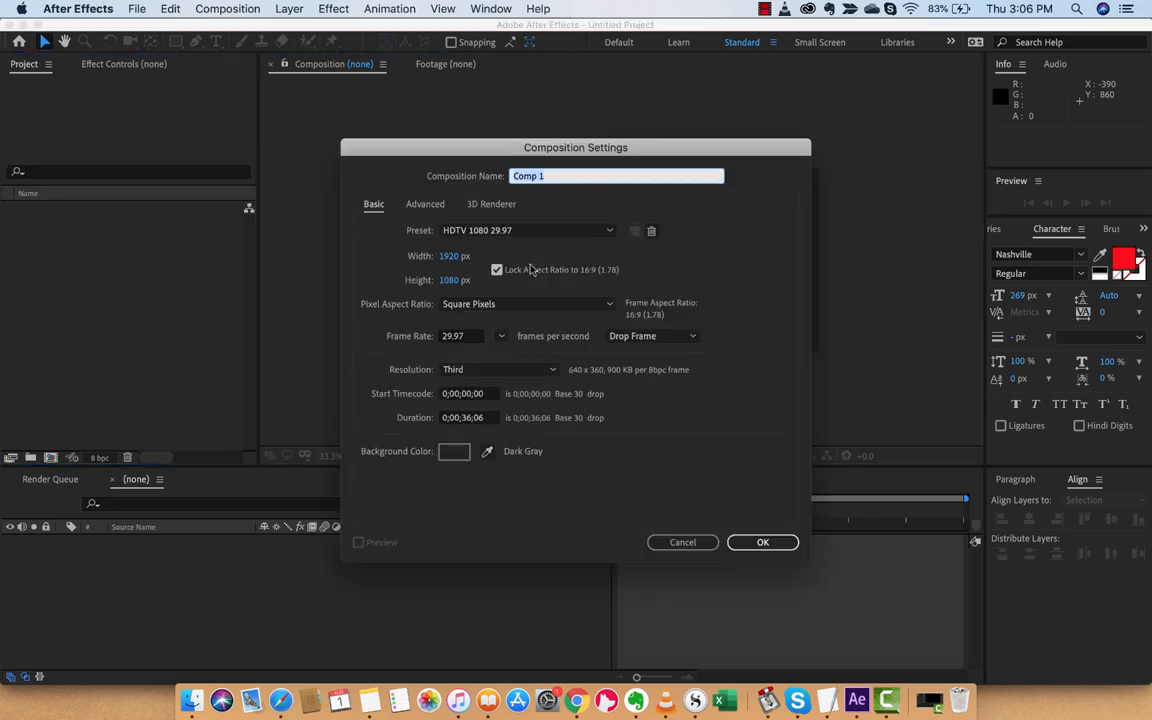
pyautogui.moveTo(454, 264)
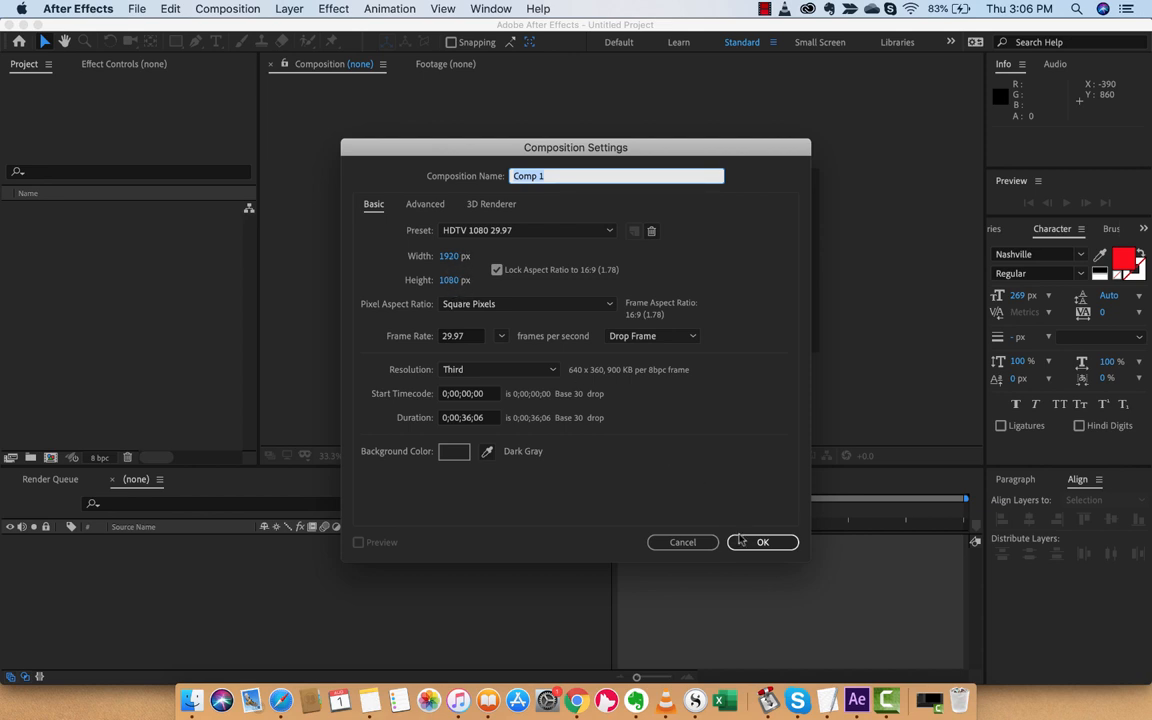
pyautogui.click(762, 542)
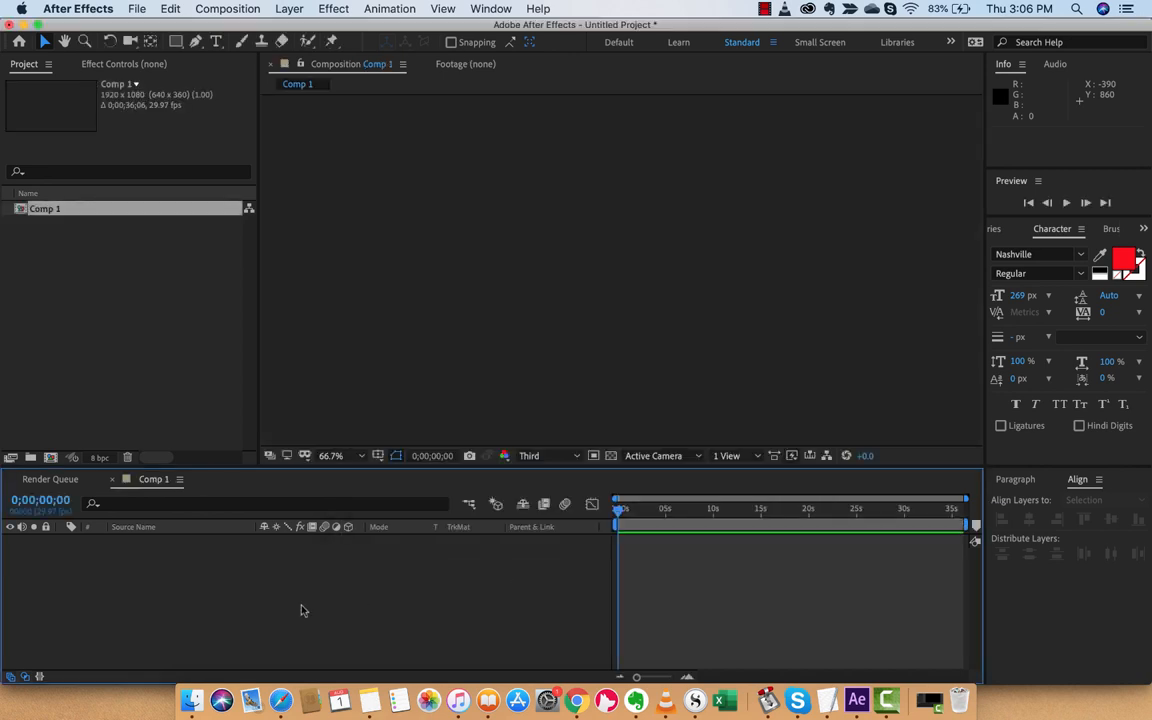
pyautogui.moveTo(304, 400)
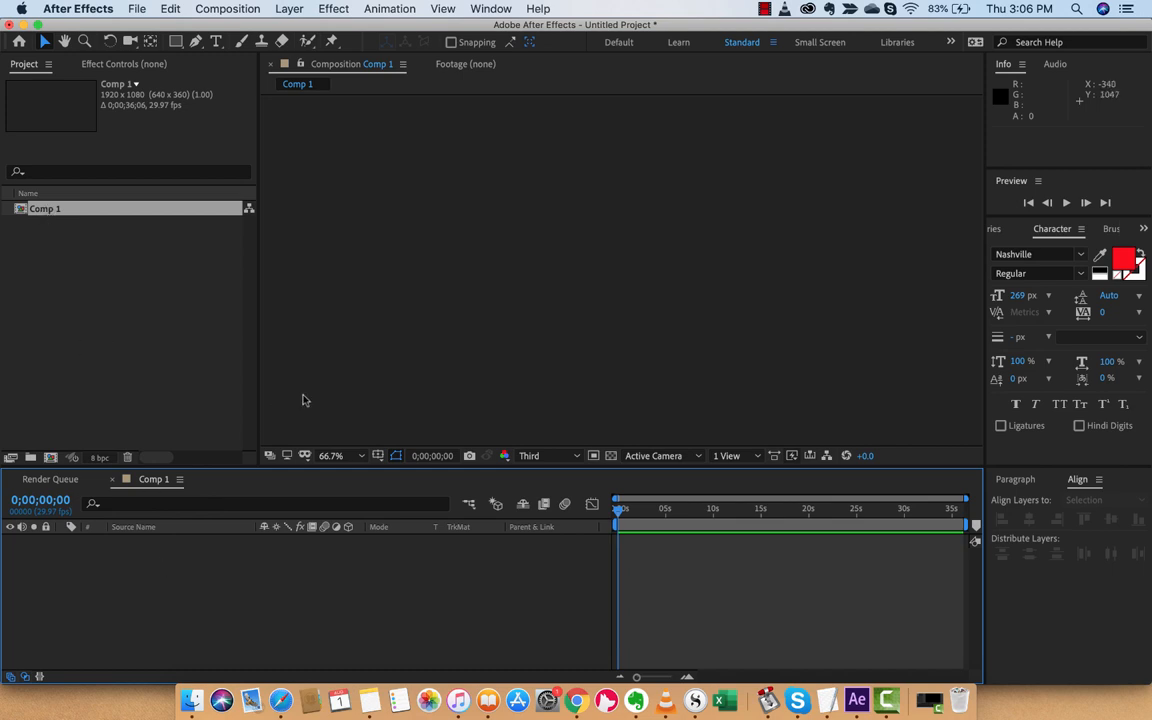
pyautogui.moveTo(520, 267)
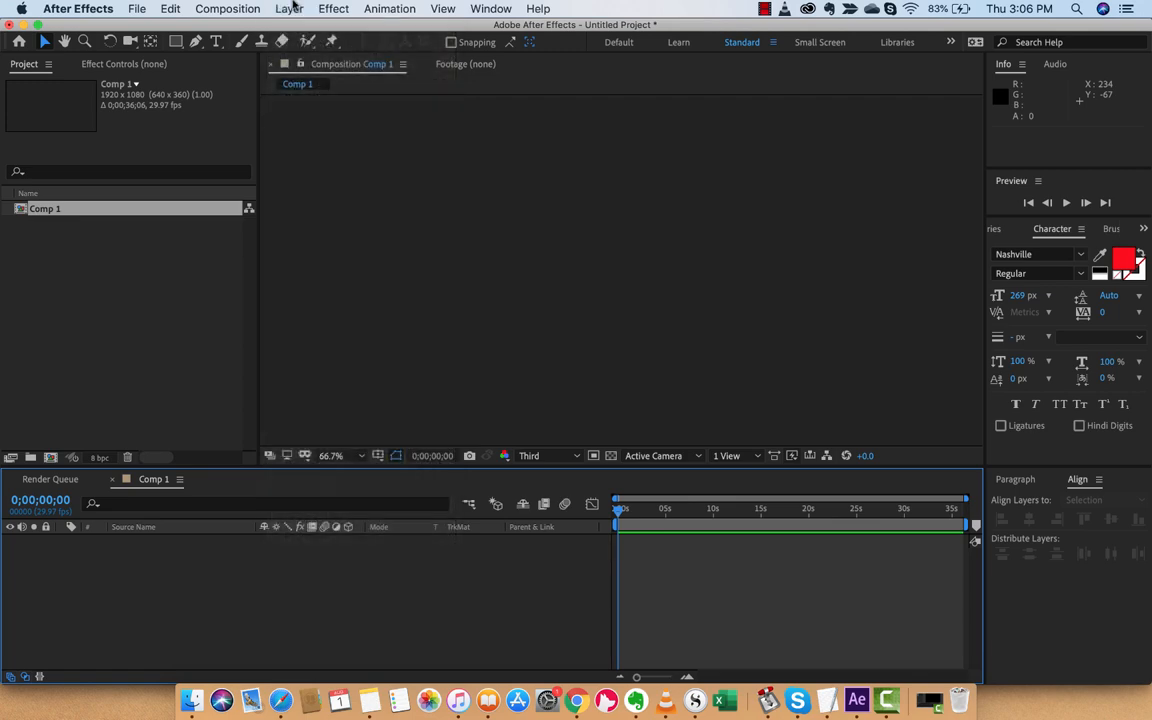
# Add Black Solid 1 at full comp size 1920×1080, then deselect it.
pyautogui.click(289, 8)
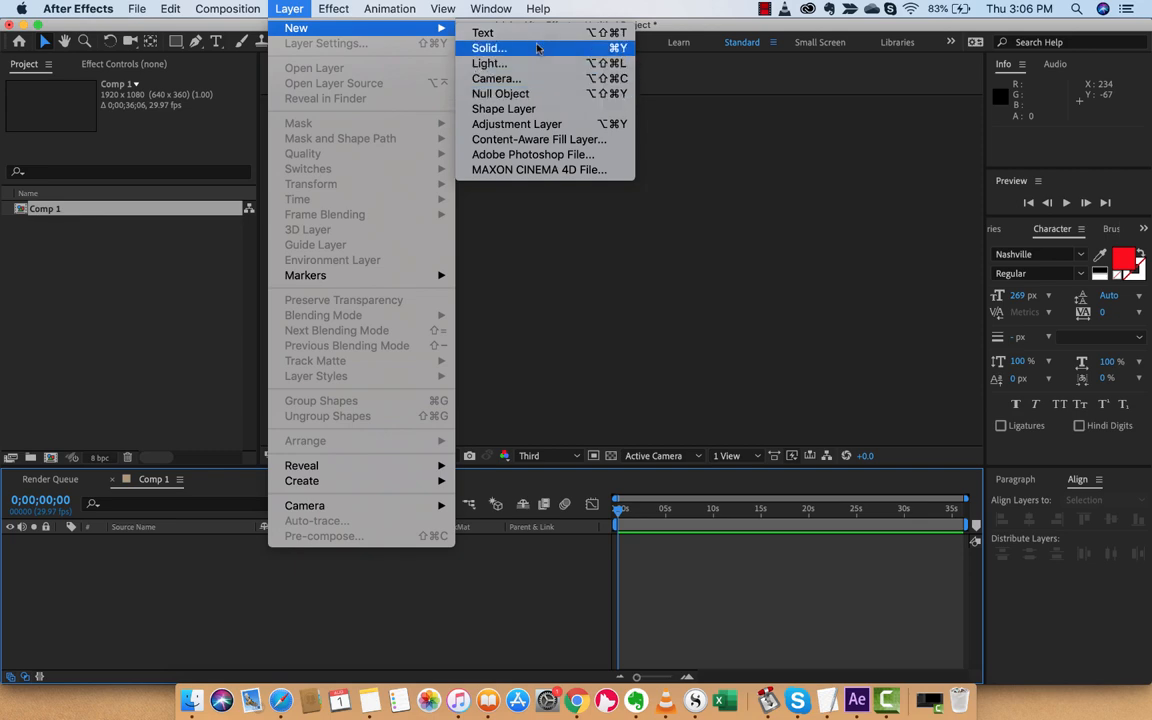
pyautogui.click(489, 48)
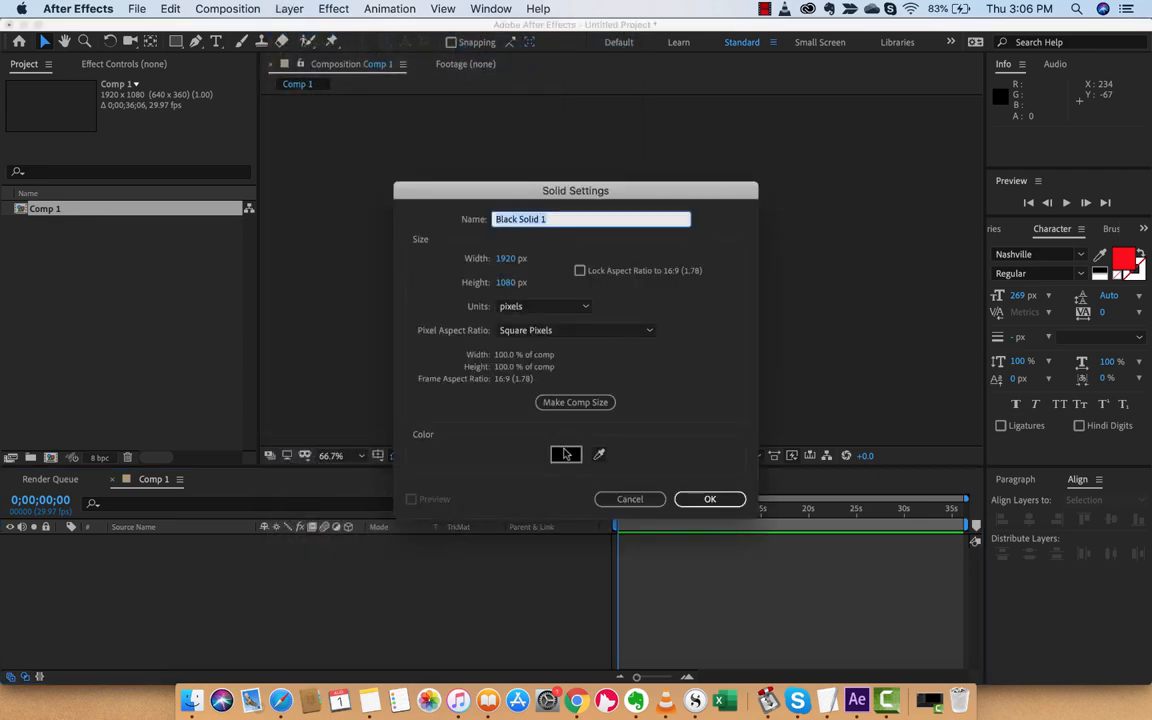
pyautogui.click(710, 499)
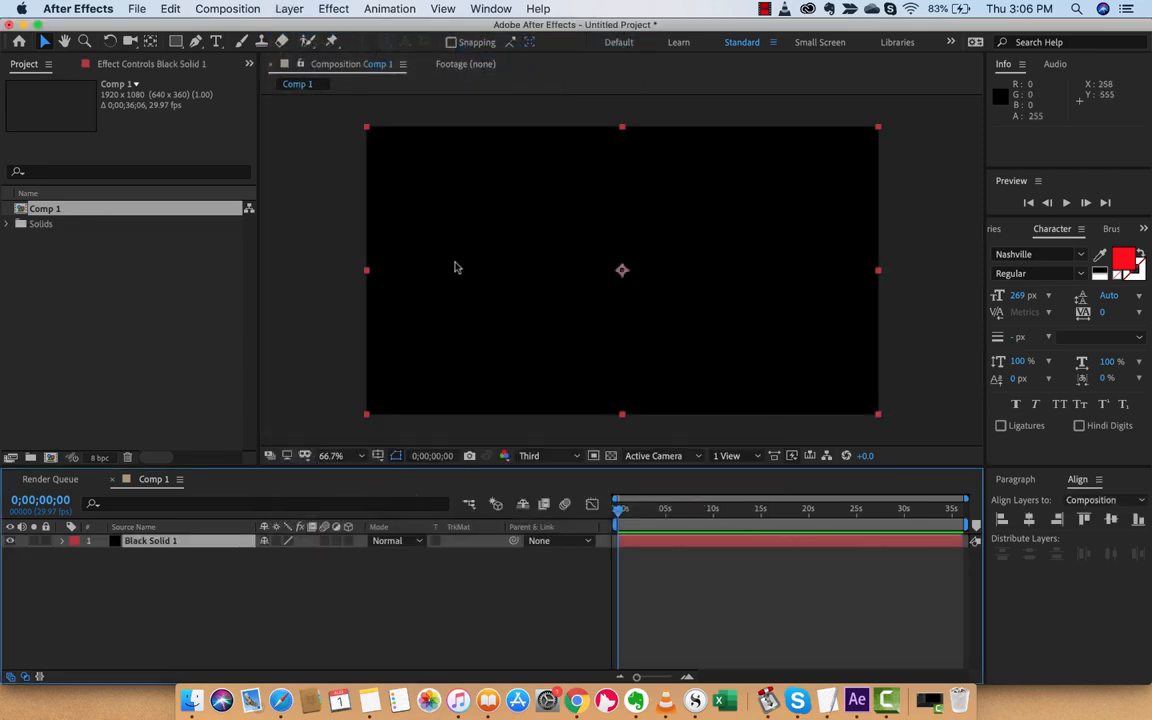
pyautogui.click(345, 586)
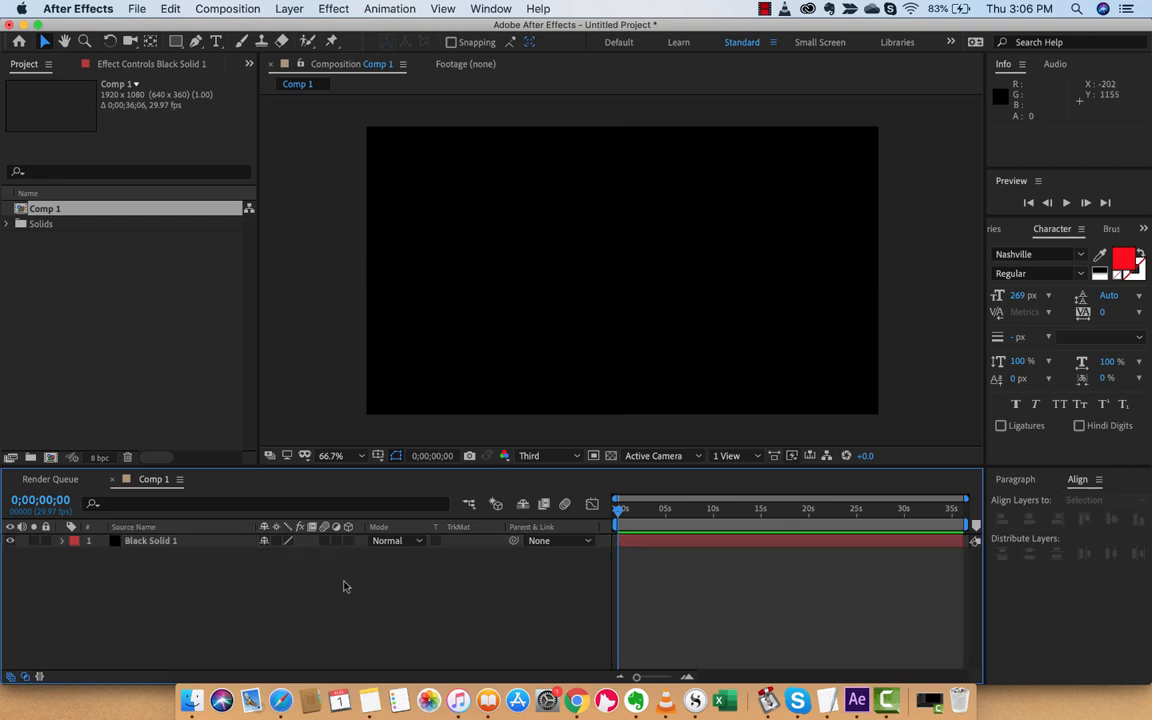
pyautogui.click(150, 540)
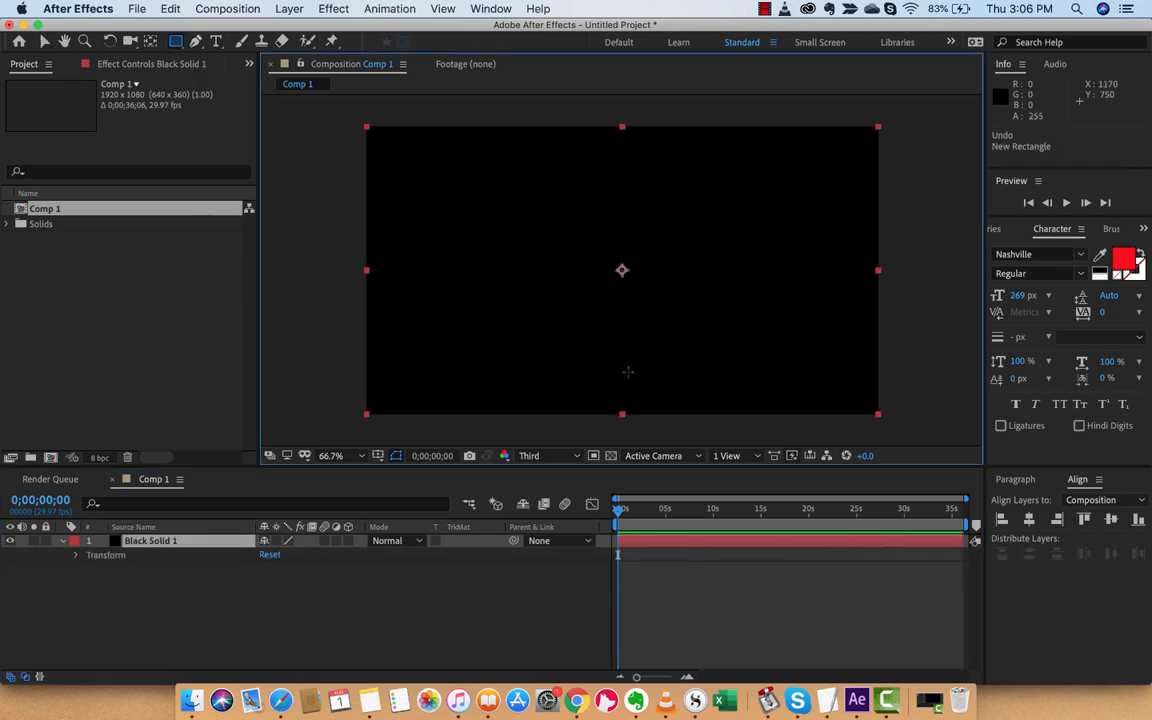
# Draw purple rectangle Shape Layer 1 across the centre of the black solid.
pyautogui.click(196, 41)
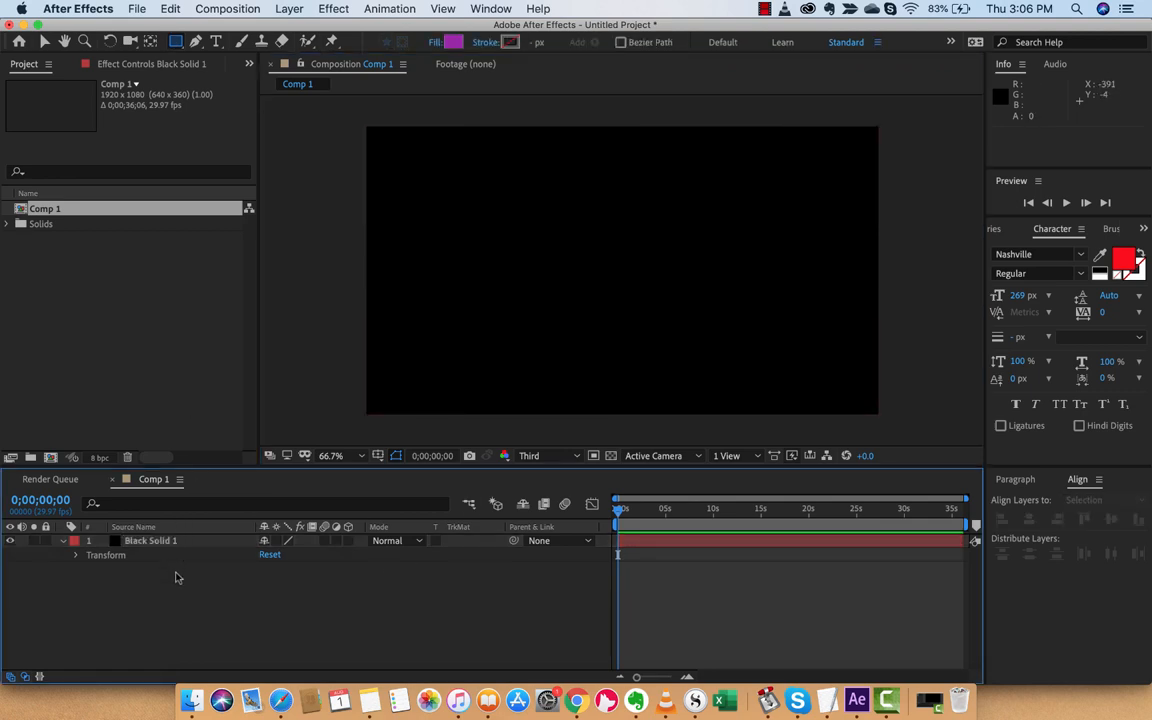
pyautogui.click(150, 540)
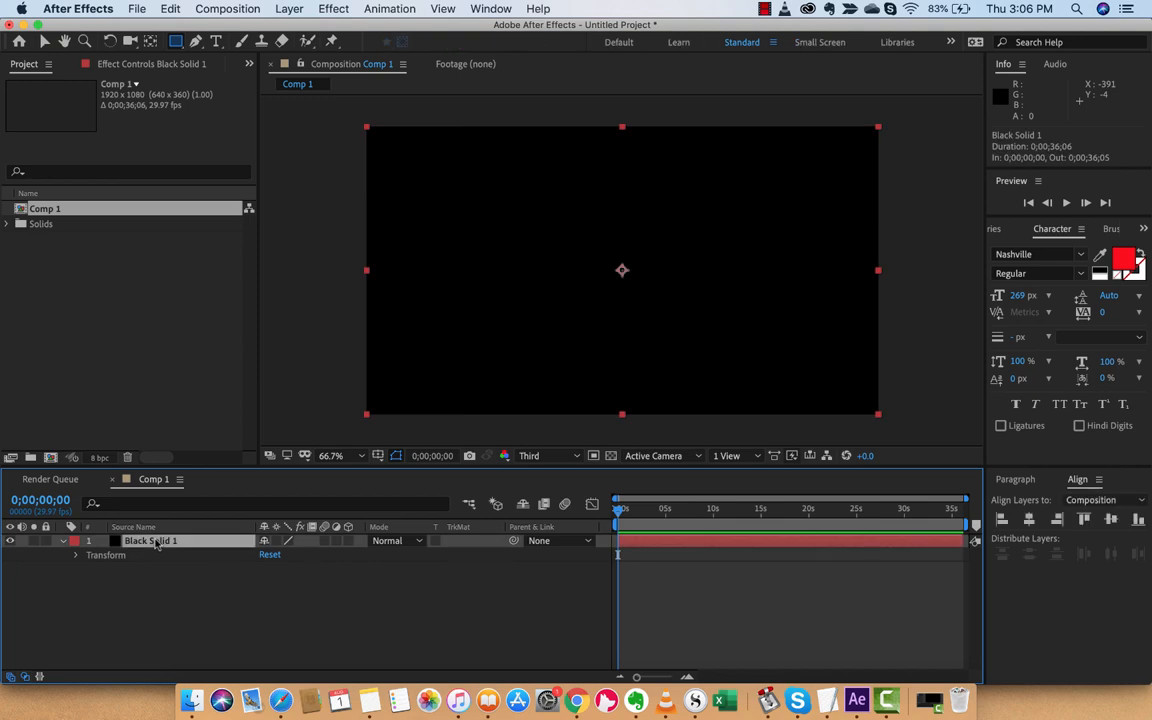
pyautogui.moveTo(460, 190)
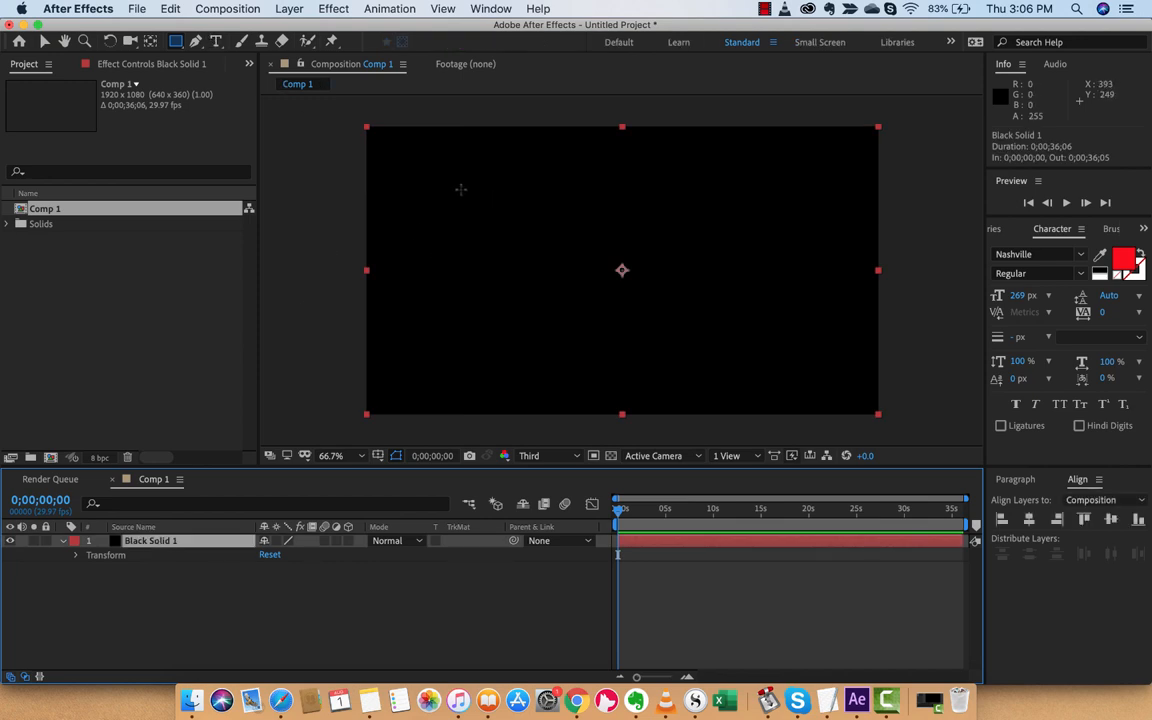
pyautogui.moveTo(458, 188); pyautogui.dragTo(745, 329)
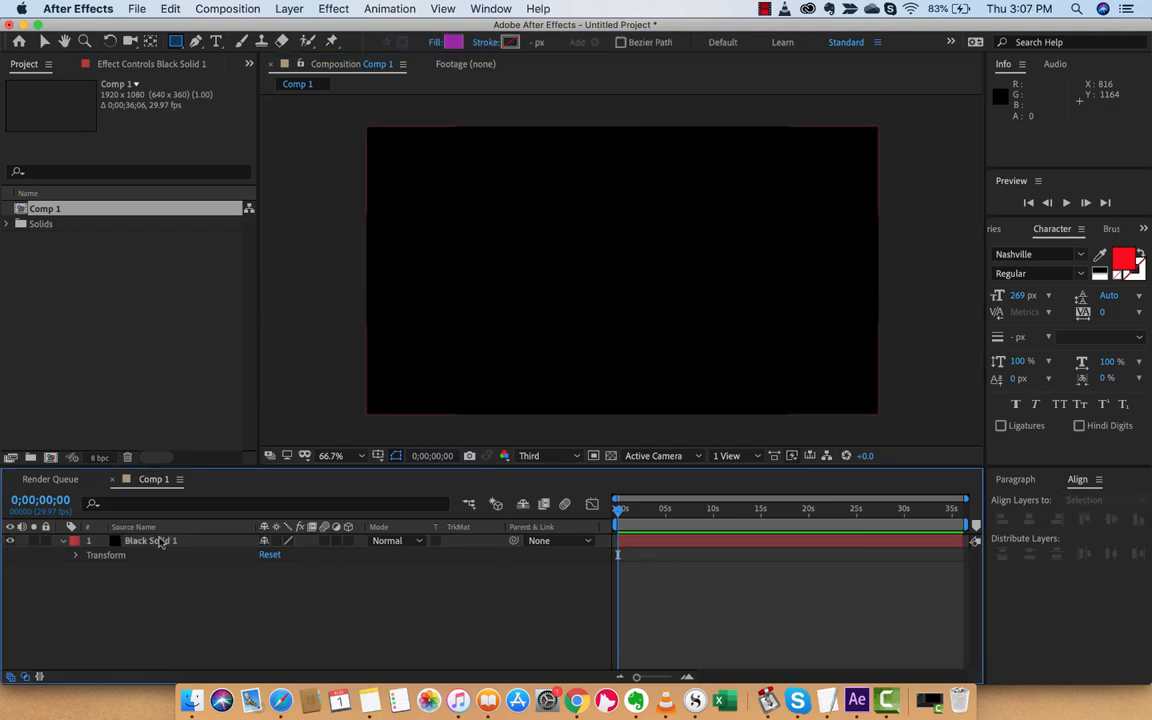
pyautogui.click(150, 540)
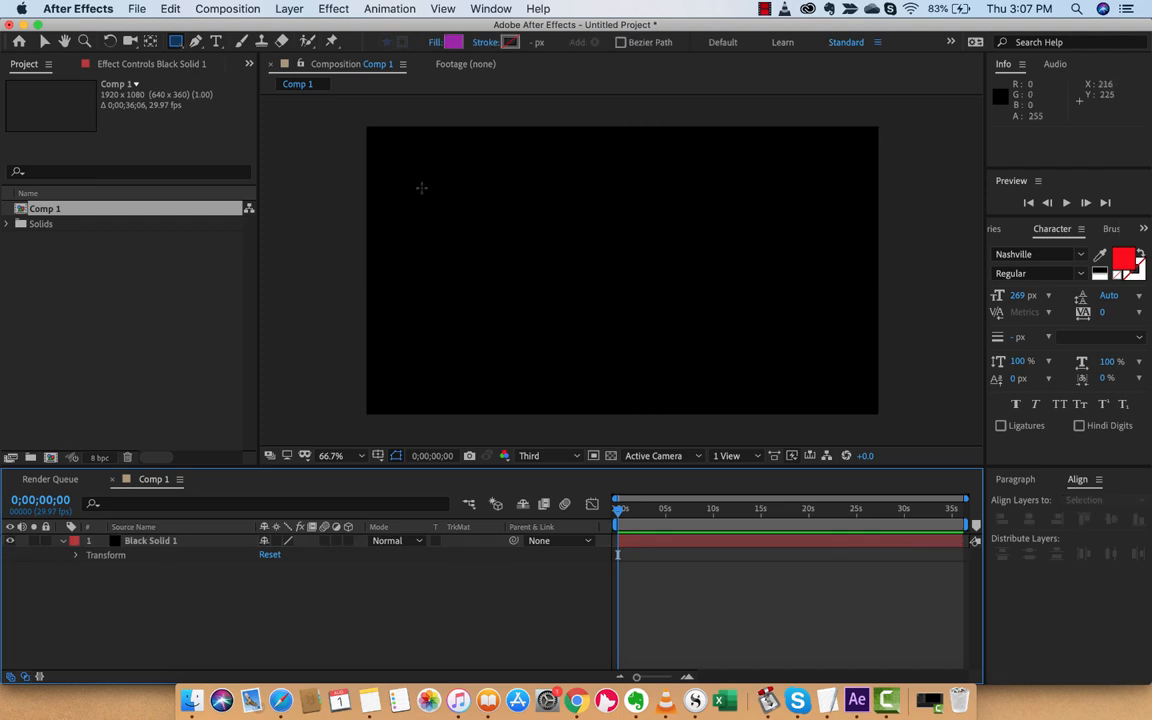
pyautogui.moveTo(422, 189); pyautogui.dragTo(822, 343)
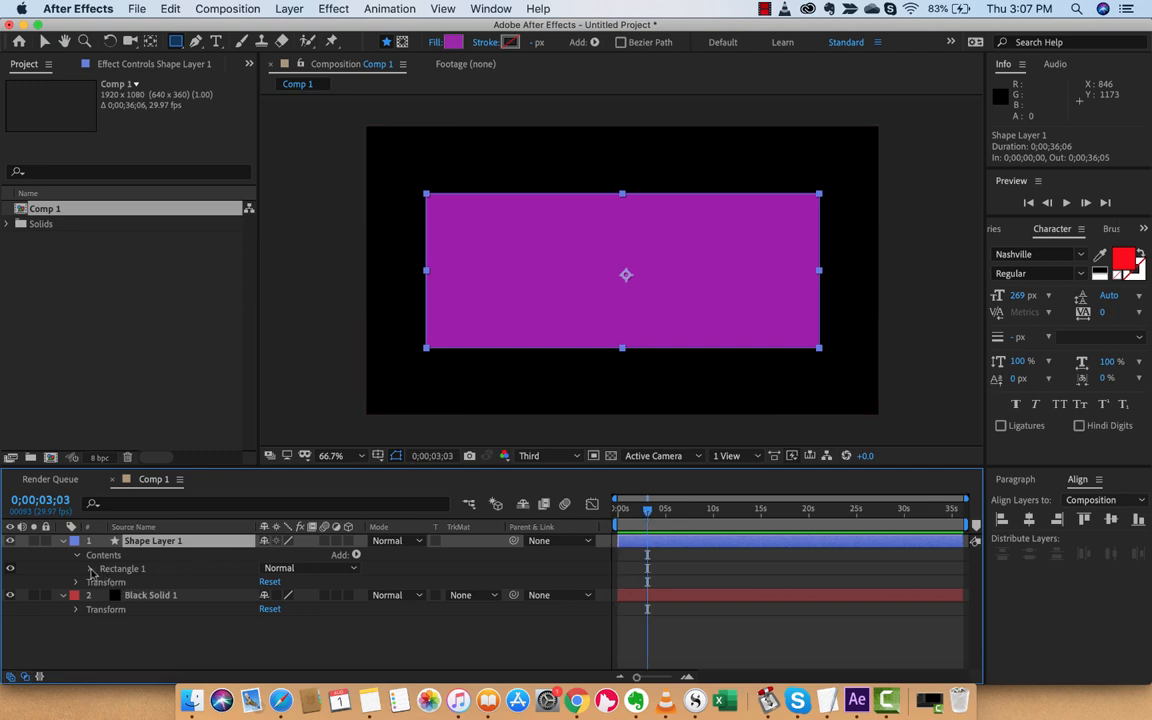
# Expand Shape Layer 1 to Rectangle 1 > Fill 1 and keyframe Color at 0:00.
pyautogui.click(63, 541)
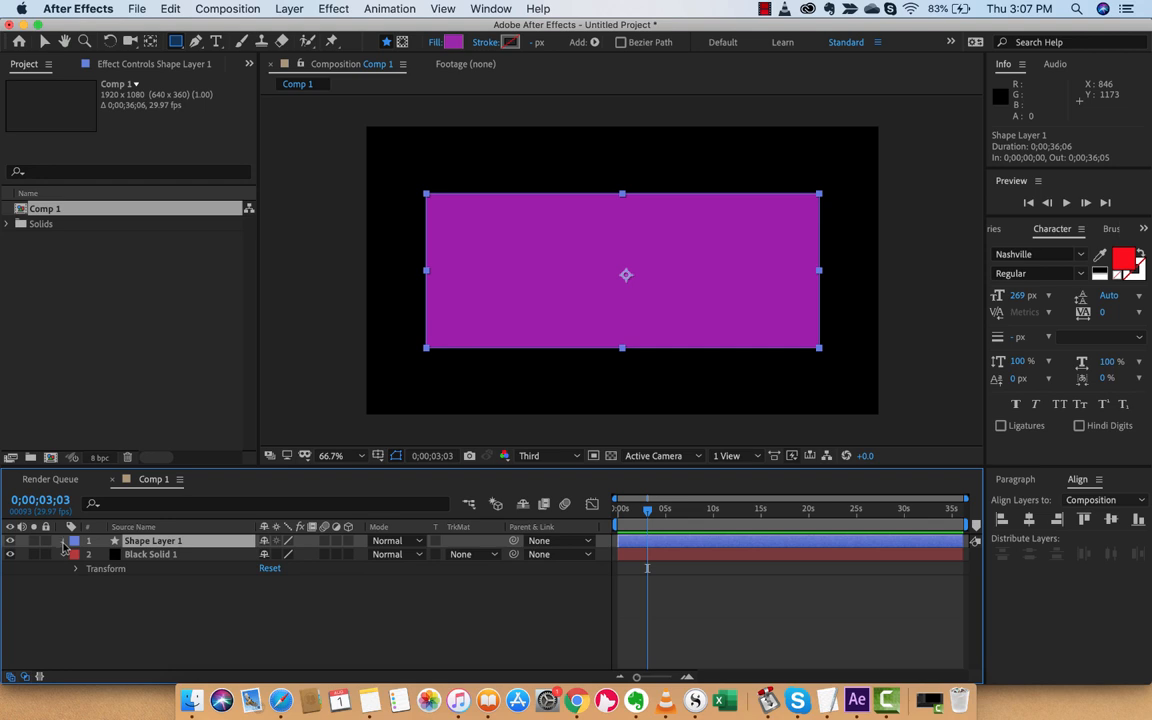
pyautogui.click(63, 540)
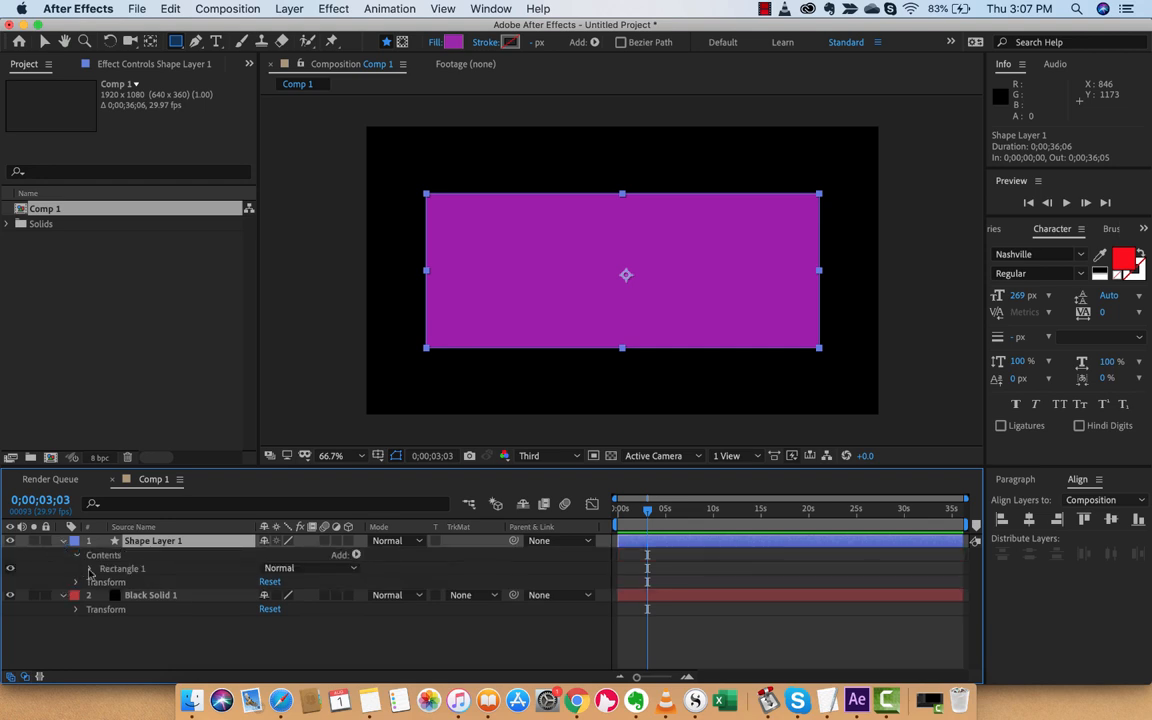
pyautogui.click(90, 568)
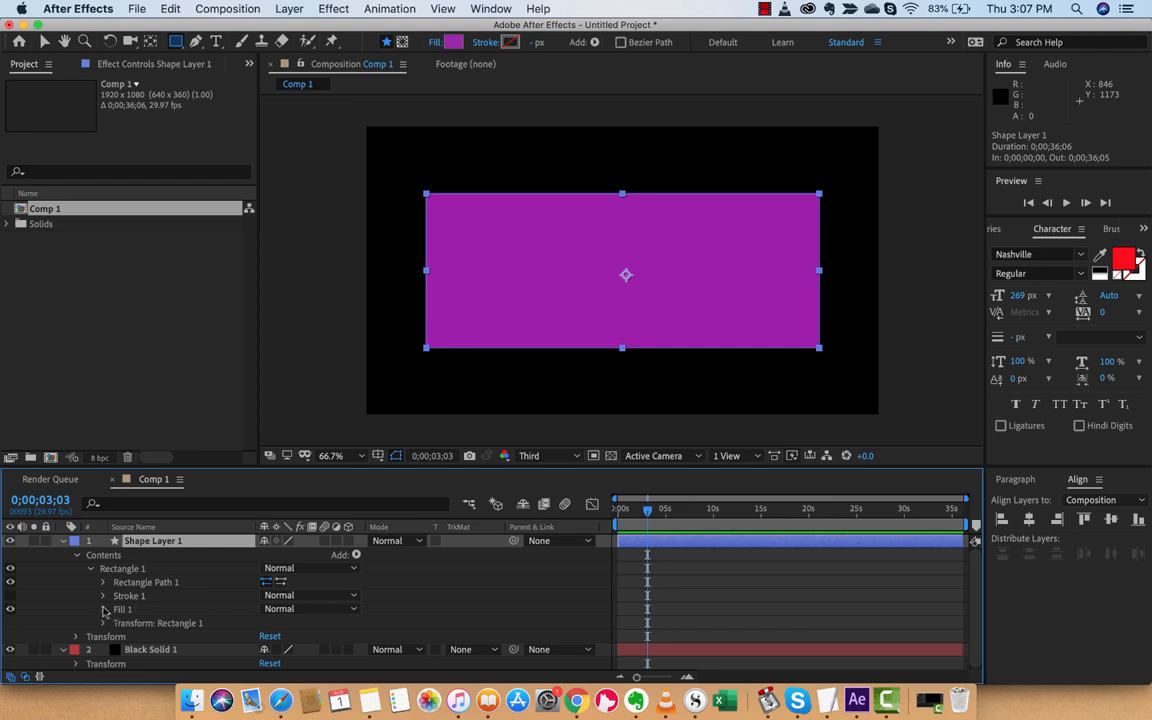
pyautogui.click(103, 609)
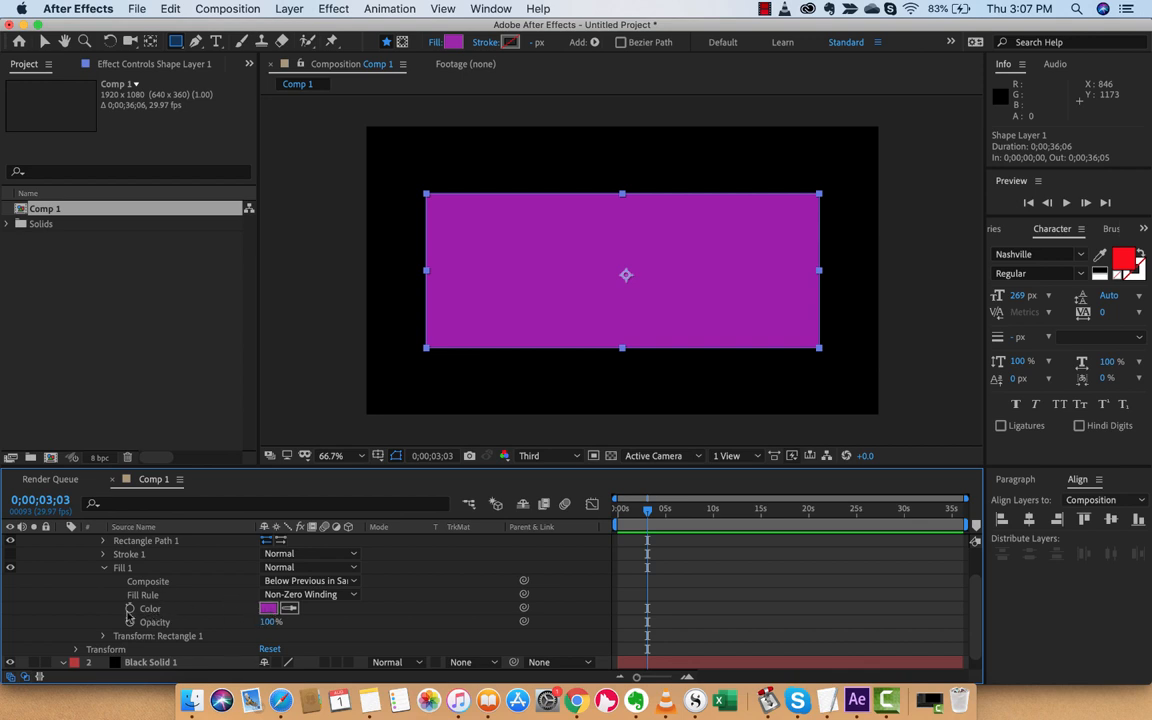
pyautogui.click(130, 608)
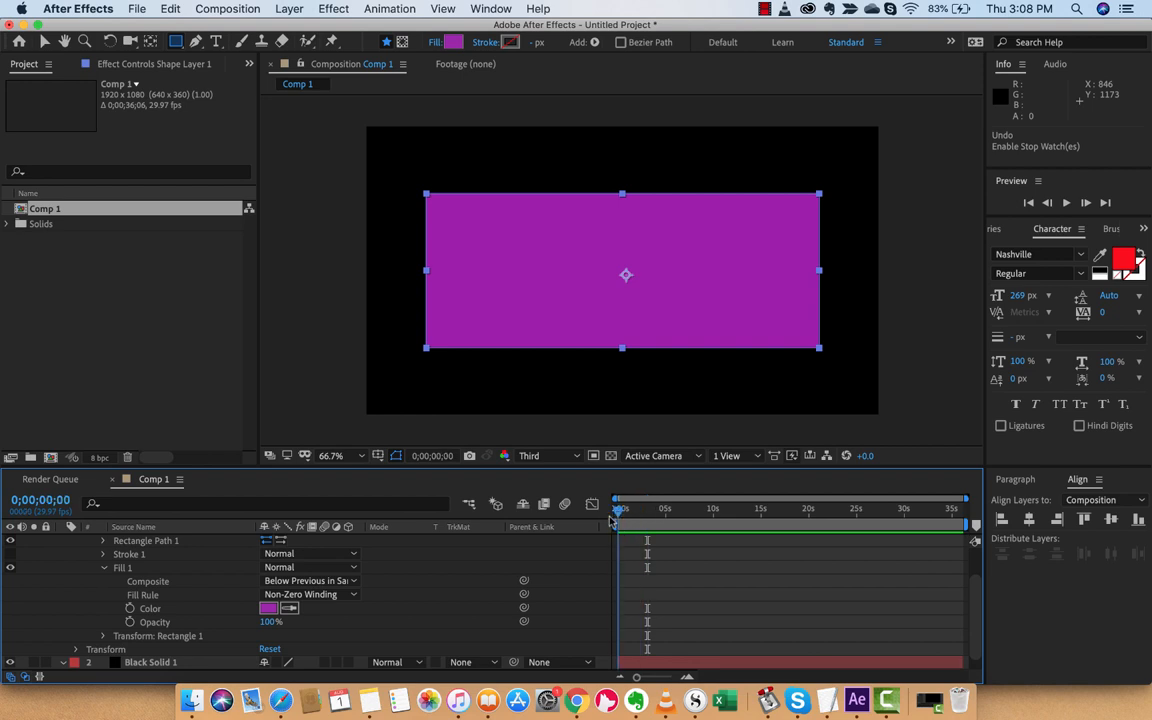
pyautogui.moveTo(620, 512)
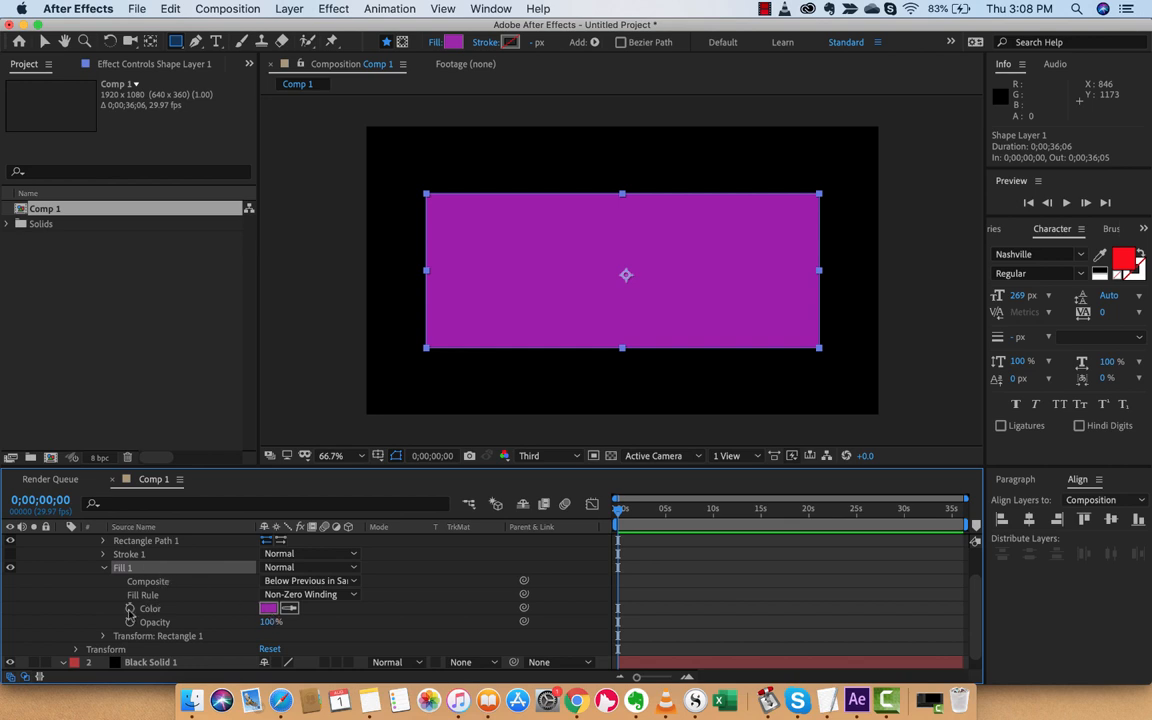
pyautogui.click(131, 608)
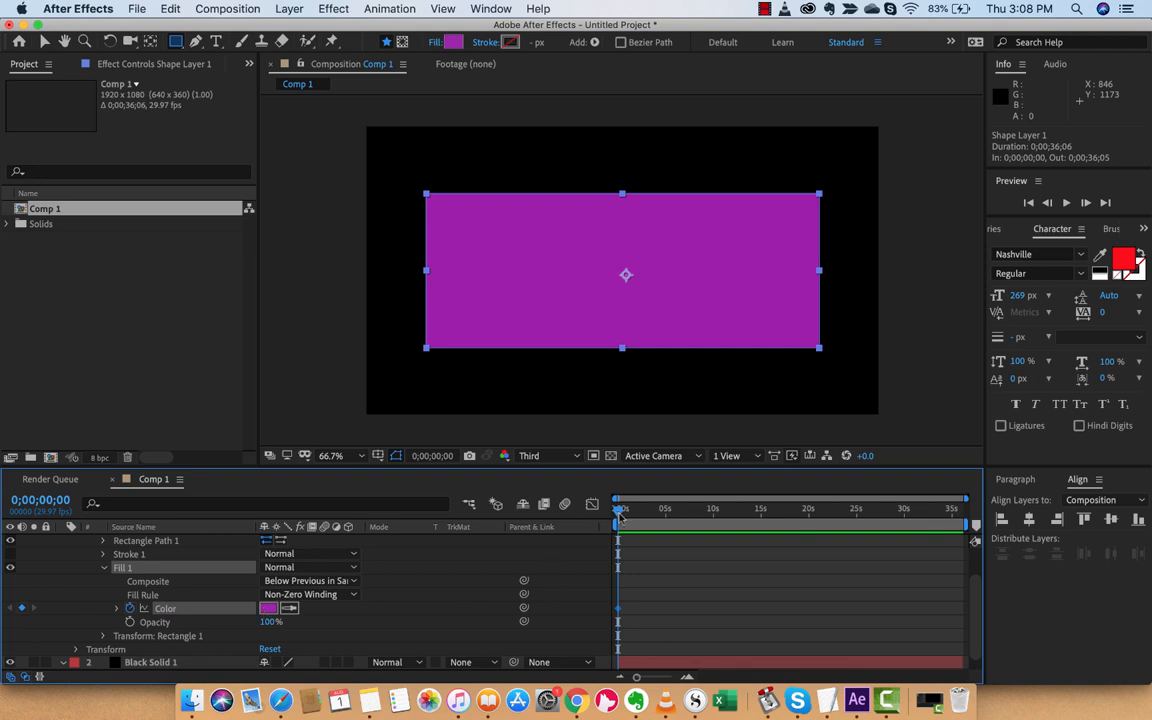
# Key a red fill colour near 3 seconds, then select Shape Layer 1 for deletion.
pyautogui.moveTo(620, 510); pyautogui.dragTo(645, 510)
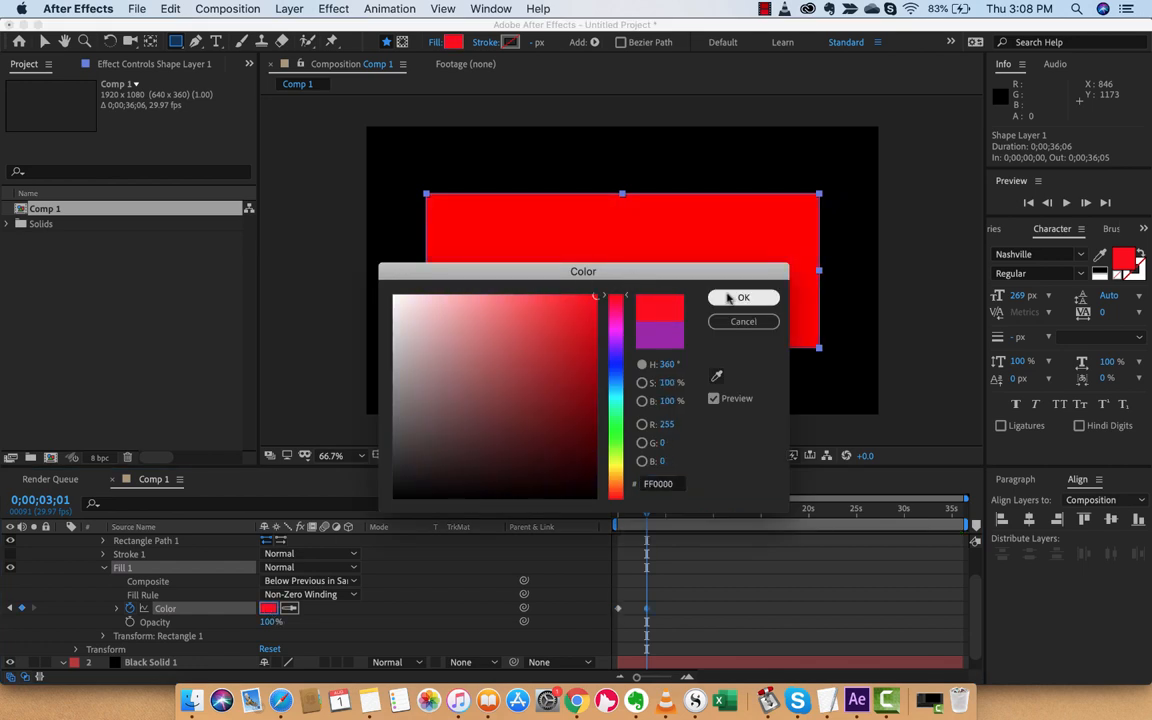
pyautogui.click(743, 297)
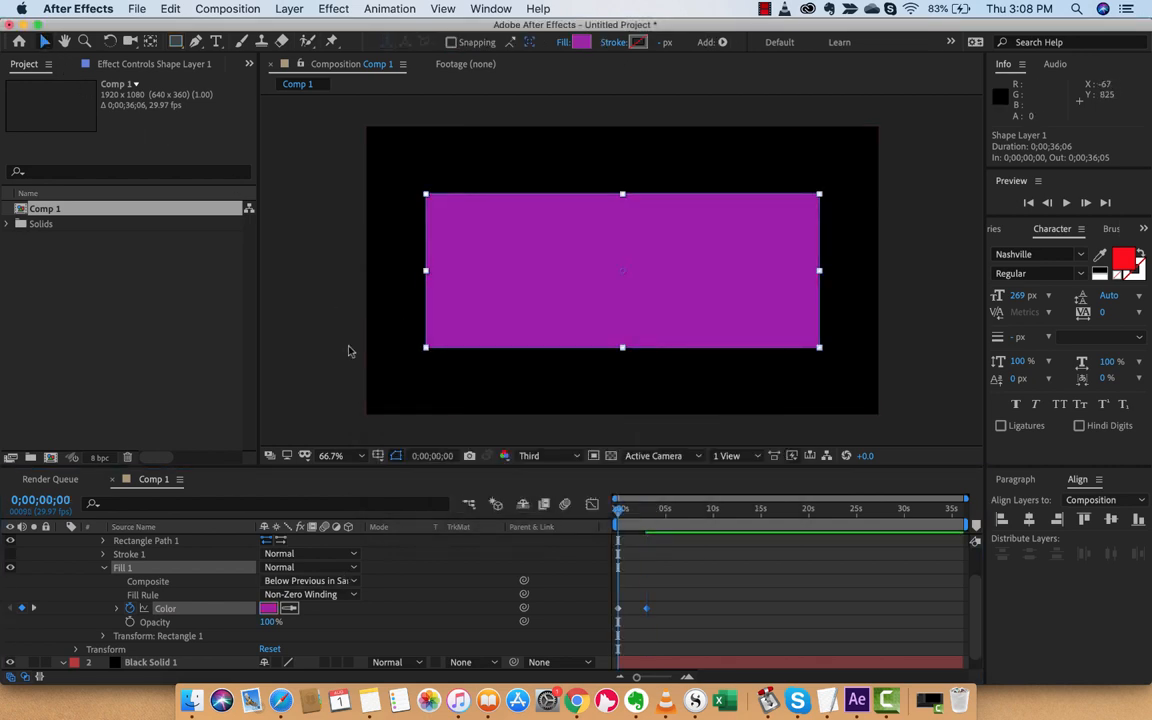
pyautogui.moveTo(659, 574)
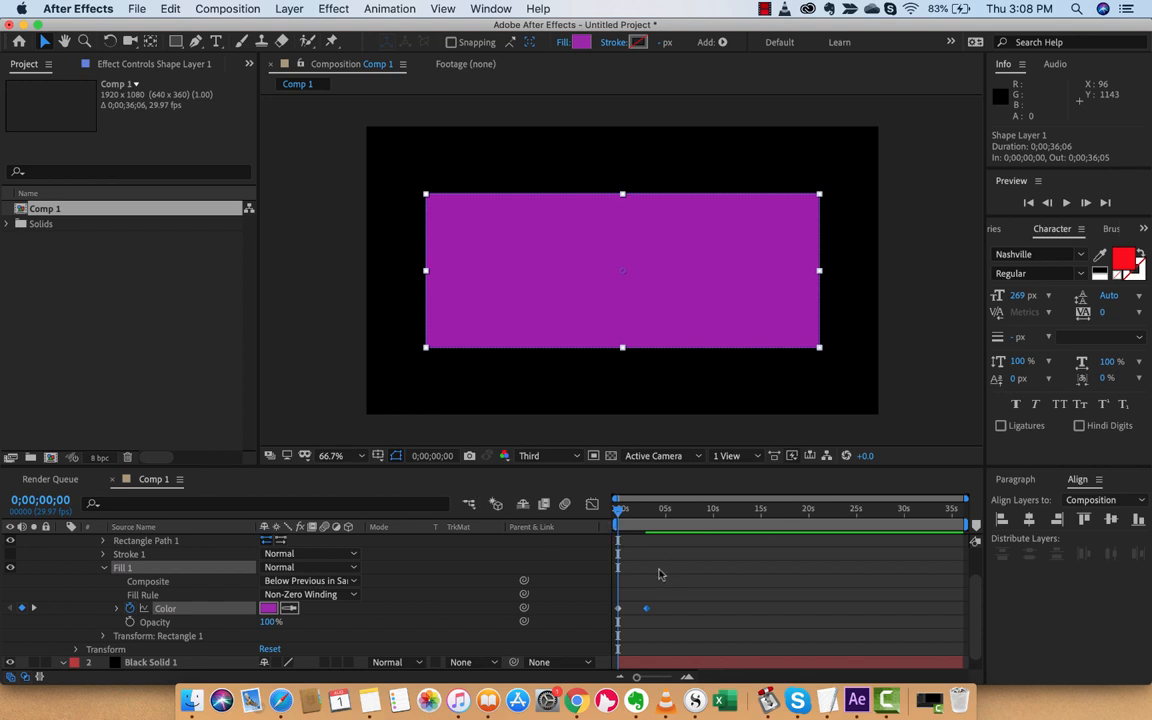
pyautogui.click(1085, 202)
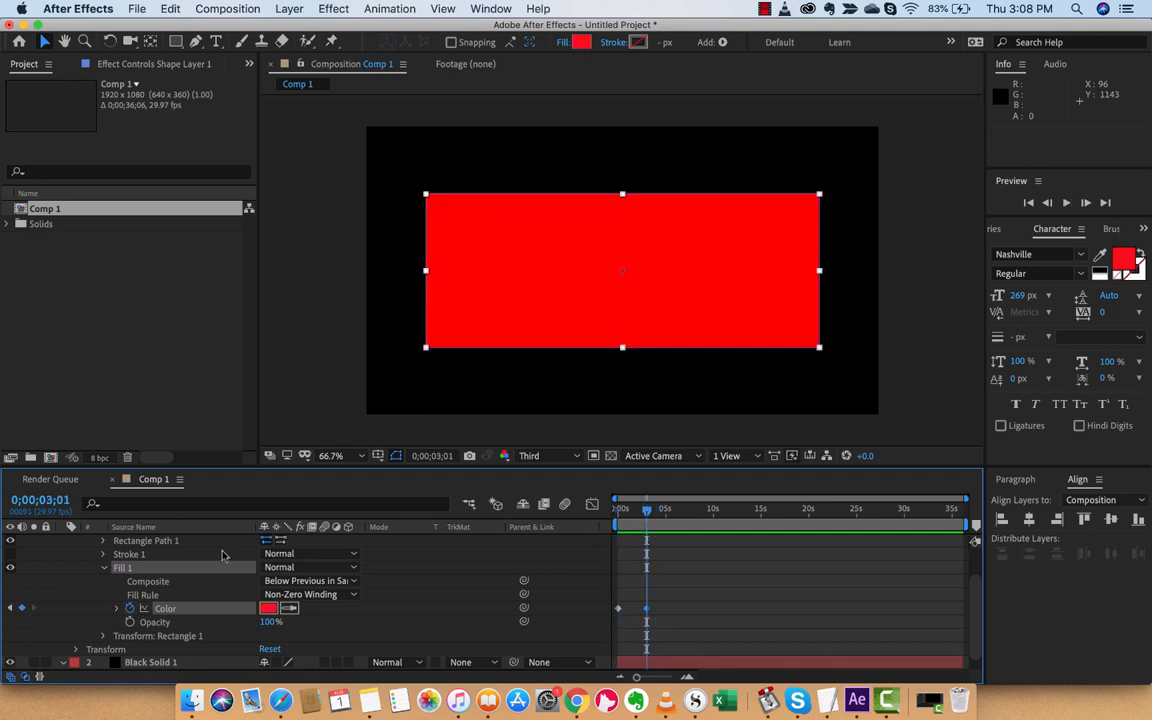
pyautogui.click(152, 540)
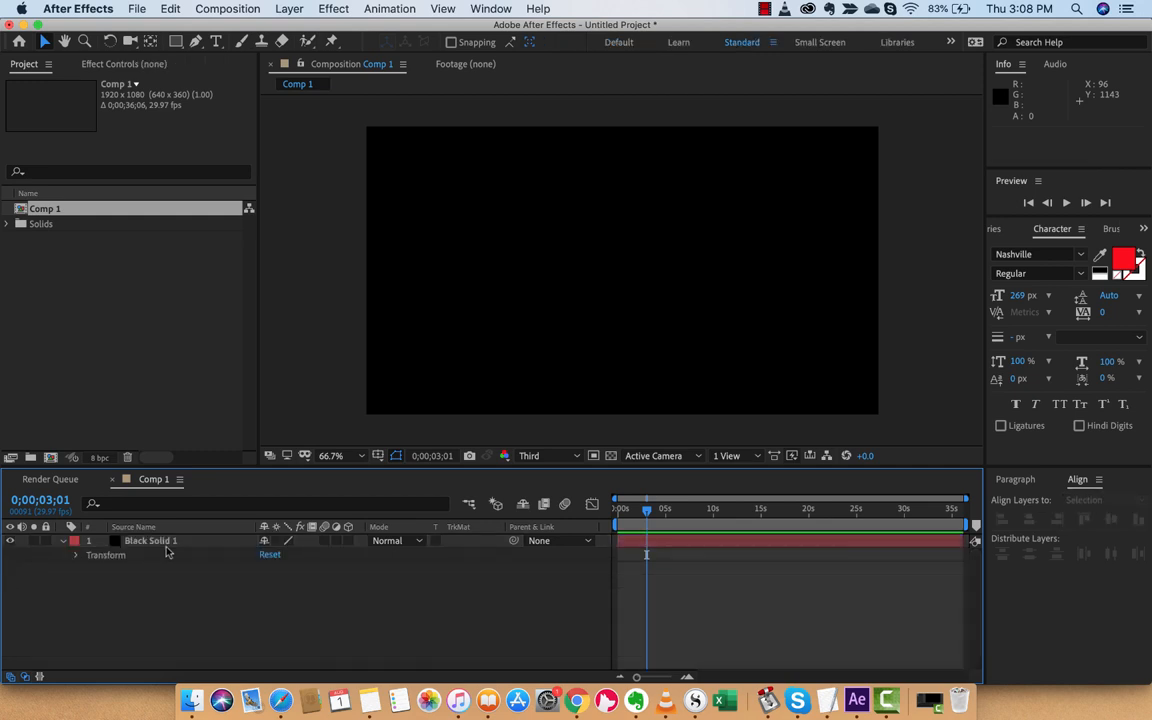
# Type 'CURTIS' as red 384 px Nashville text centred over Black Solid 1.
pyautogui.click(150, 540)
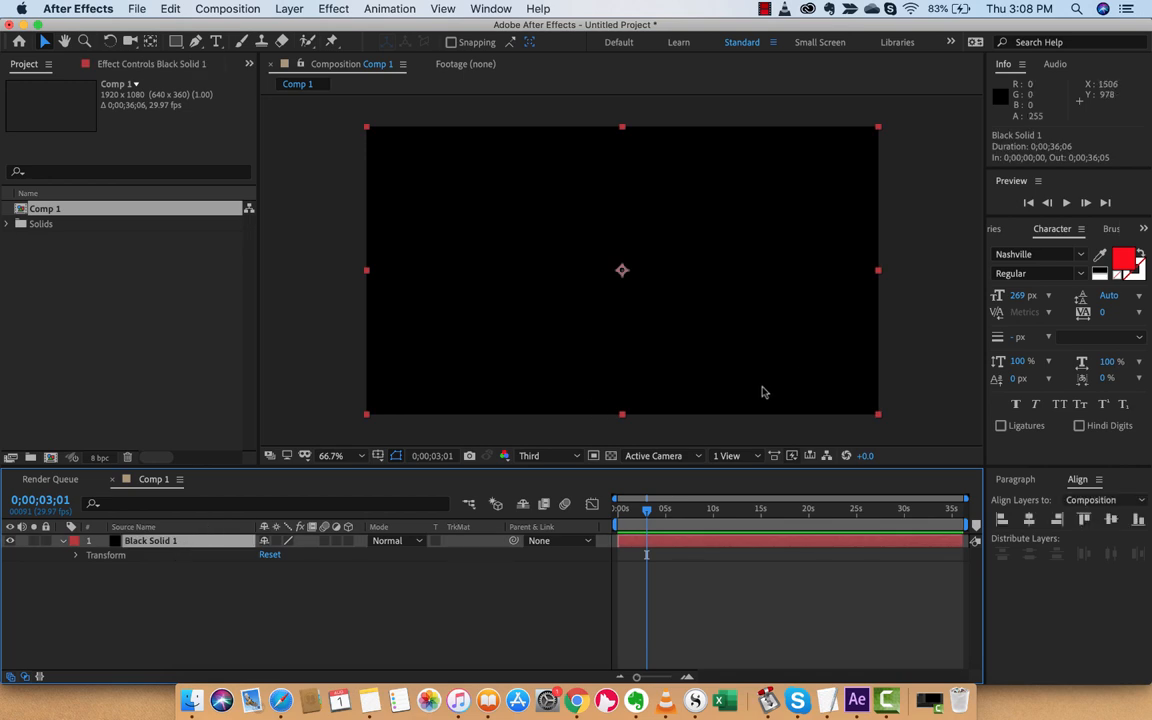
pyautogui.moveTo(684, 321)
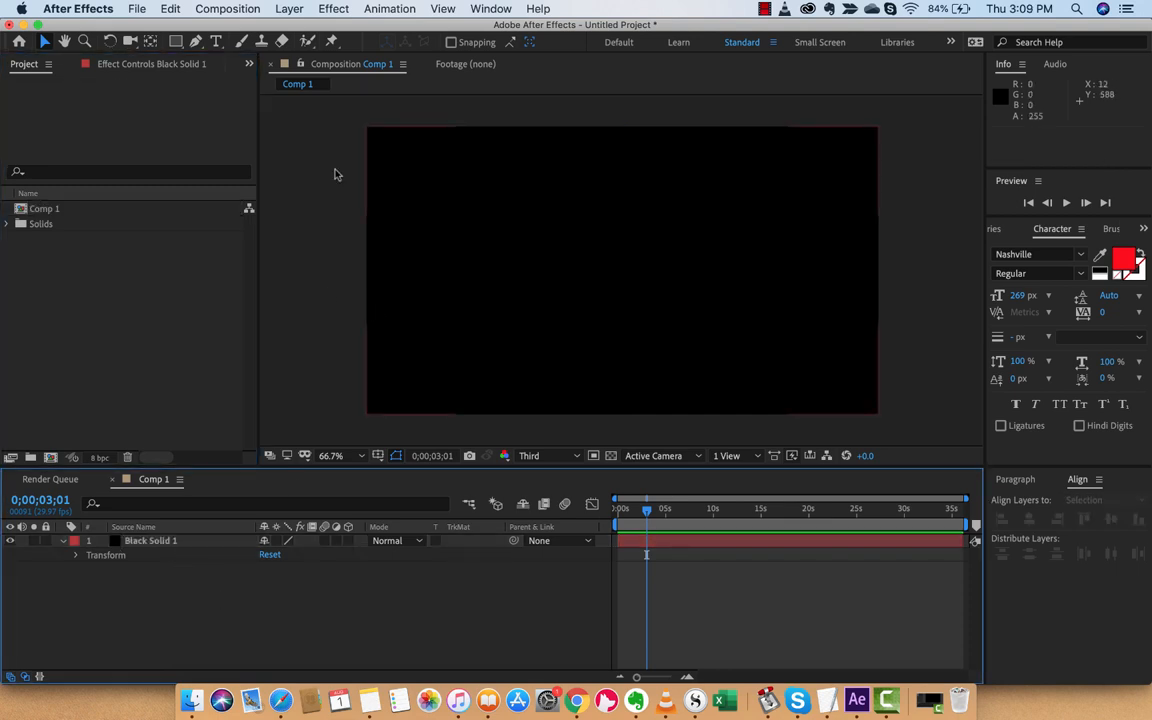
pyautogui.moveTo(216, 41)
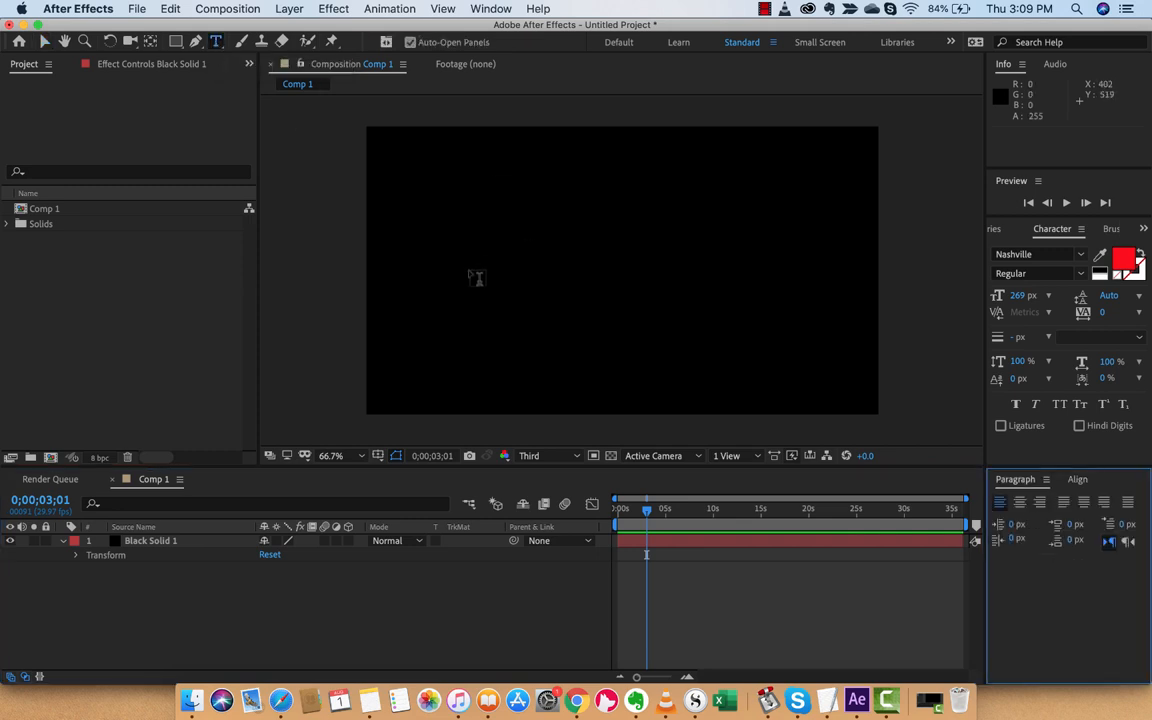
pyautogui.write('CUR')
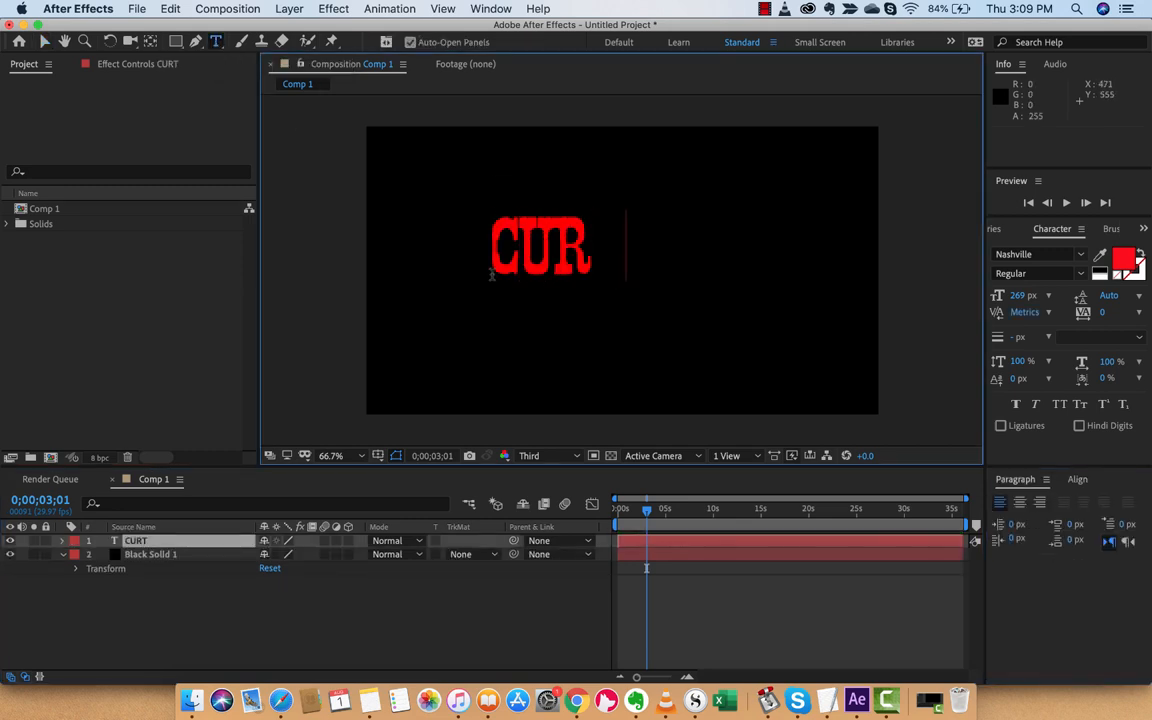
pyautogui.write('TIS')
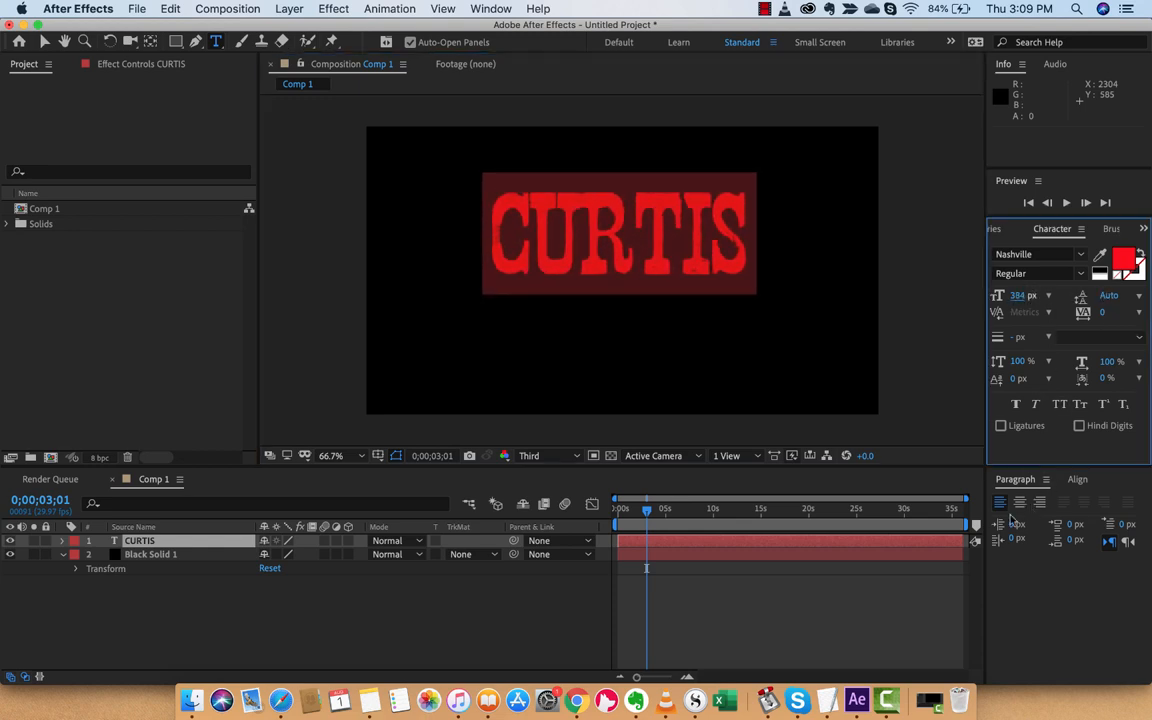
pyautogui.click(1077, 479)
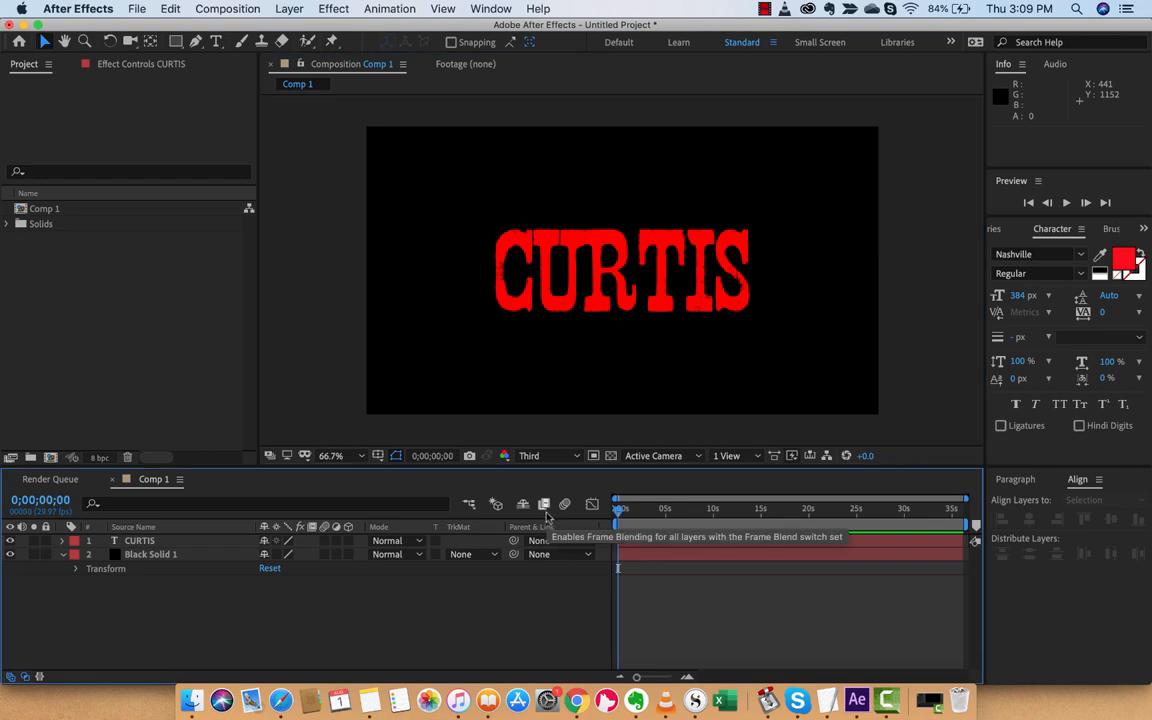
pyautogui.moveTo(686, 384)
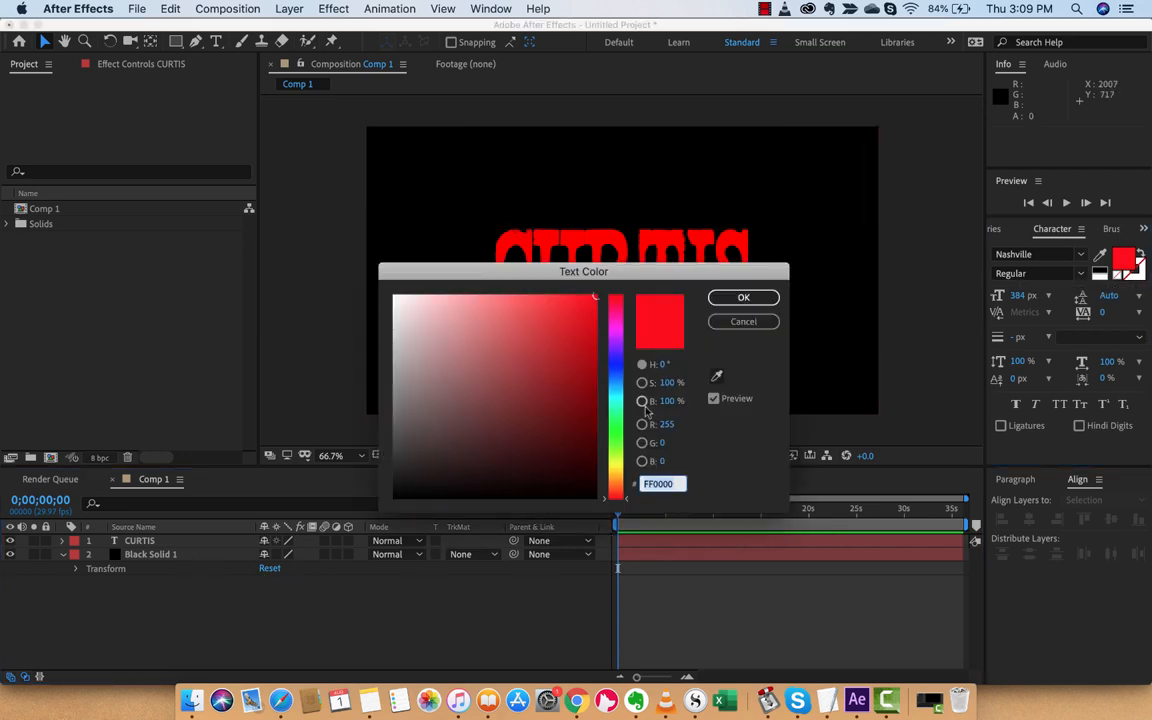
pyautogui.click(743, 297)
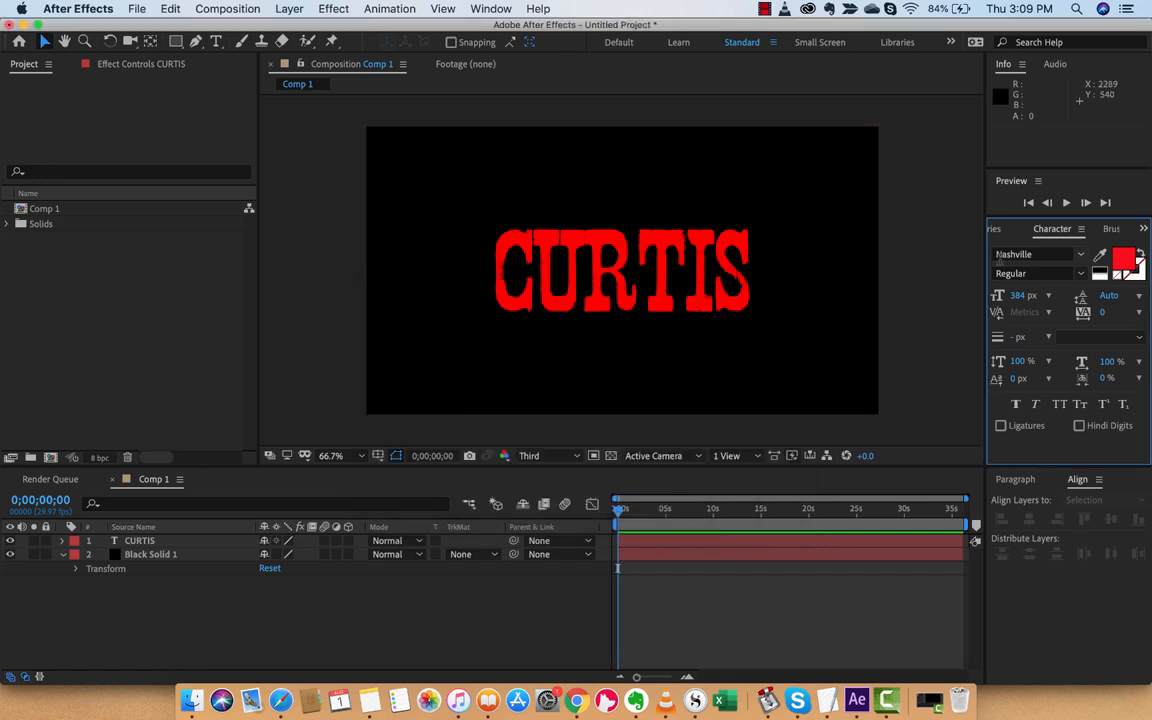
pyautogui.click(1128, 263)
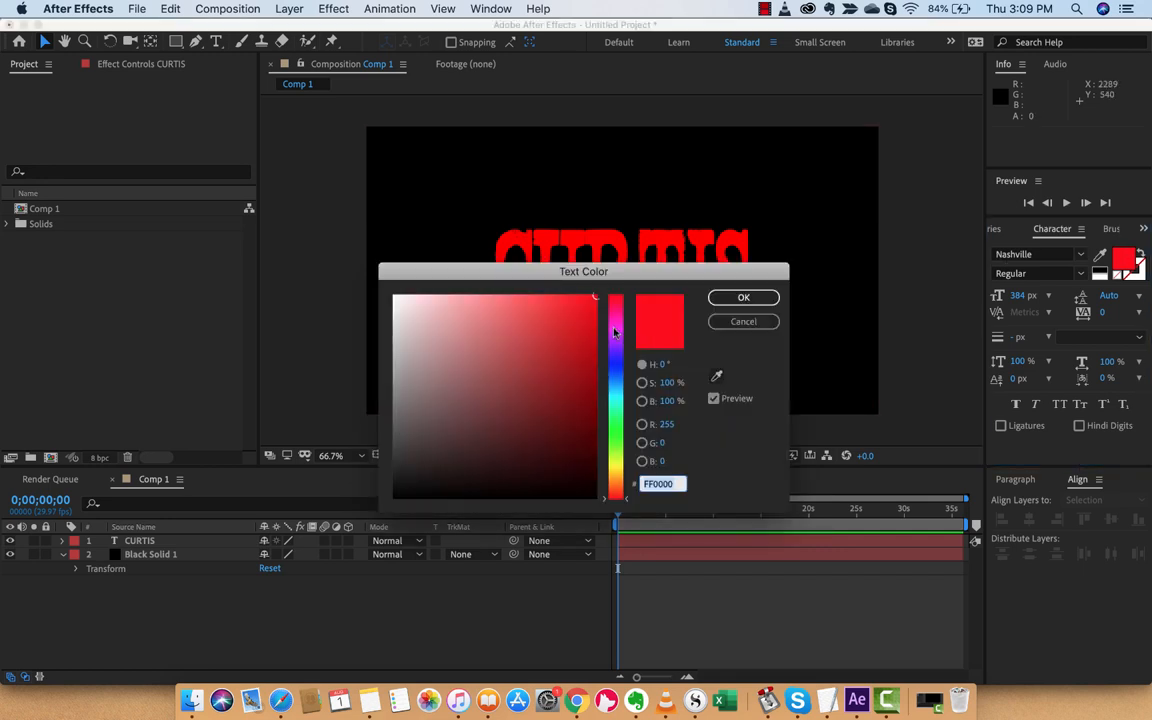
pyautogui.click(743, 297)
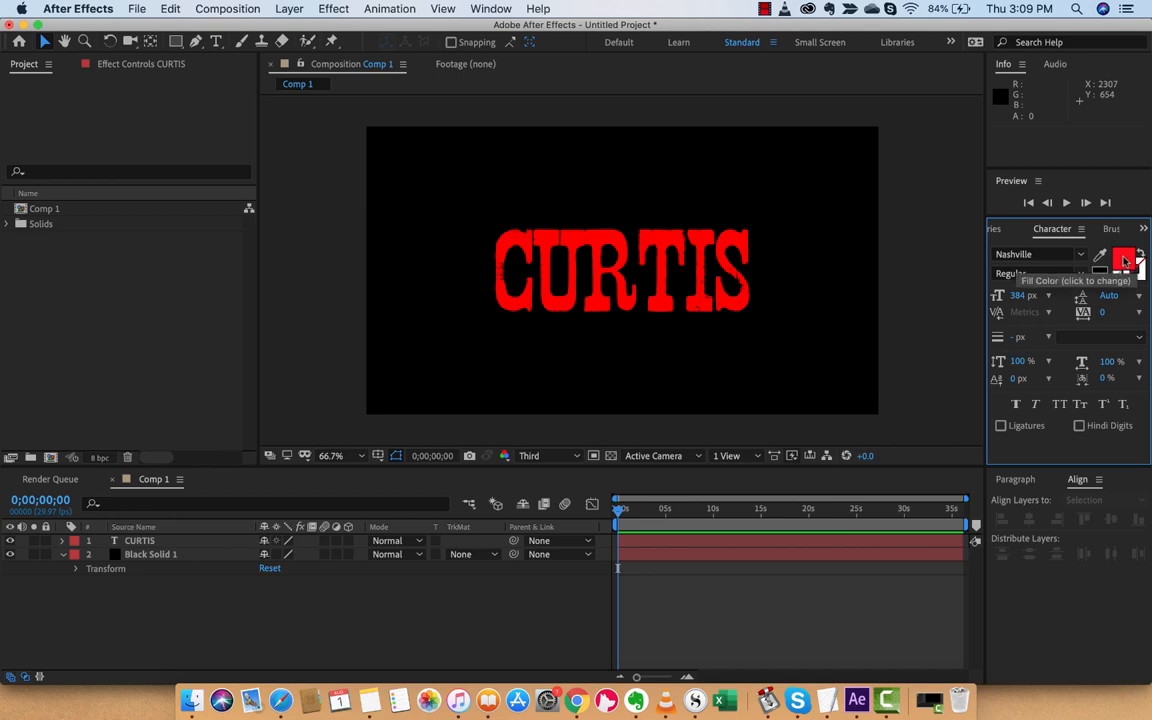
pyautogui.click(139, 540)
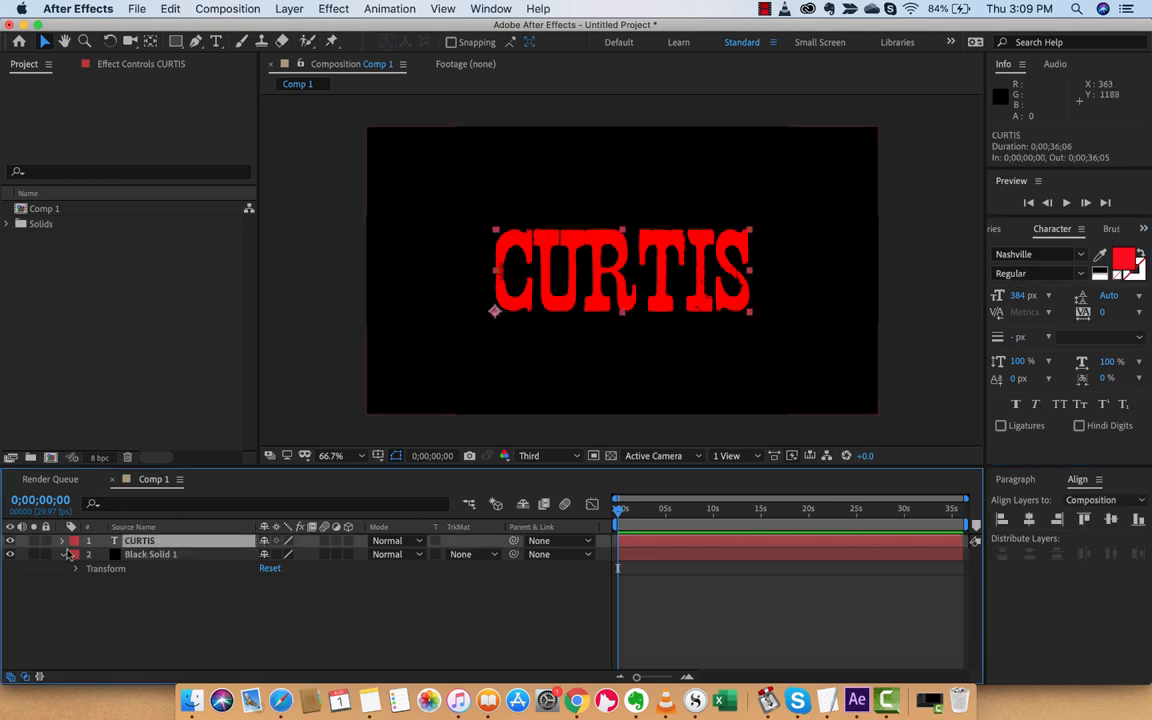
# Expand the CURTIS layer and add Animator 1 with a Fill Color RGB property.
pyautogui.click(62, 540)
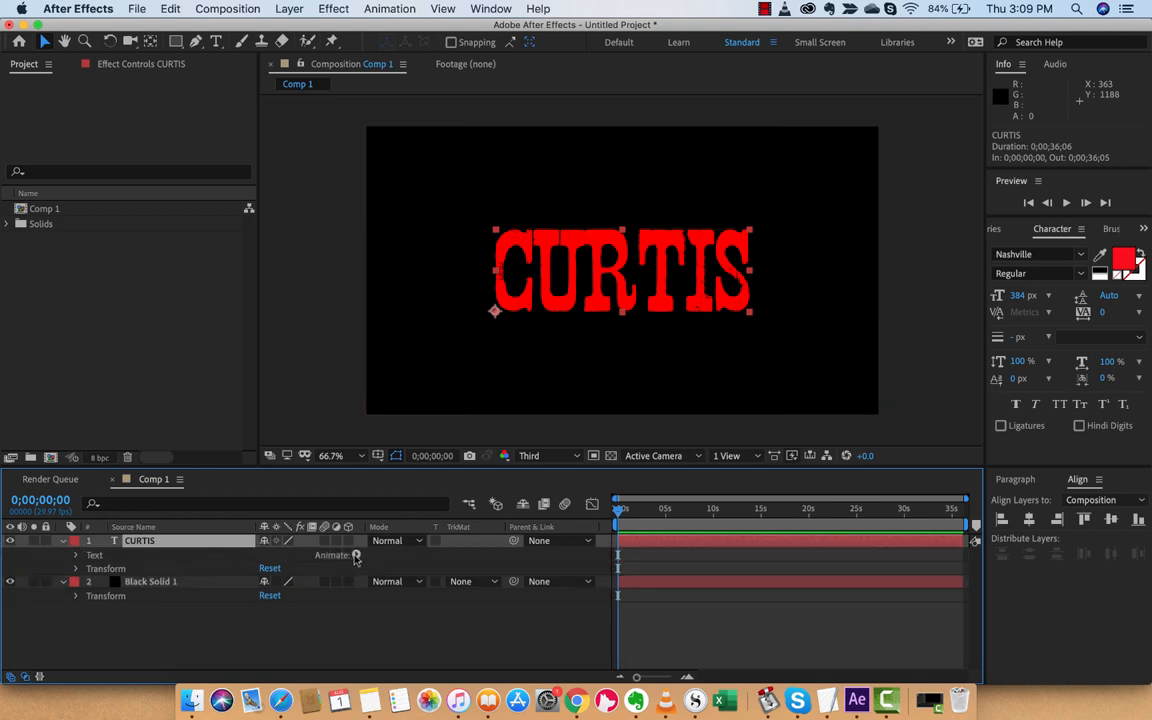
pyautogui.click(356, 555)
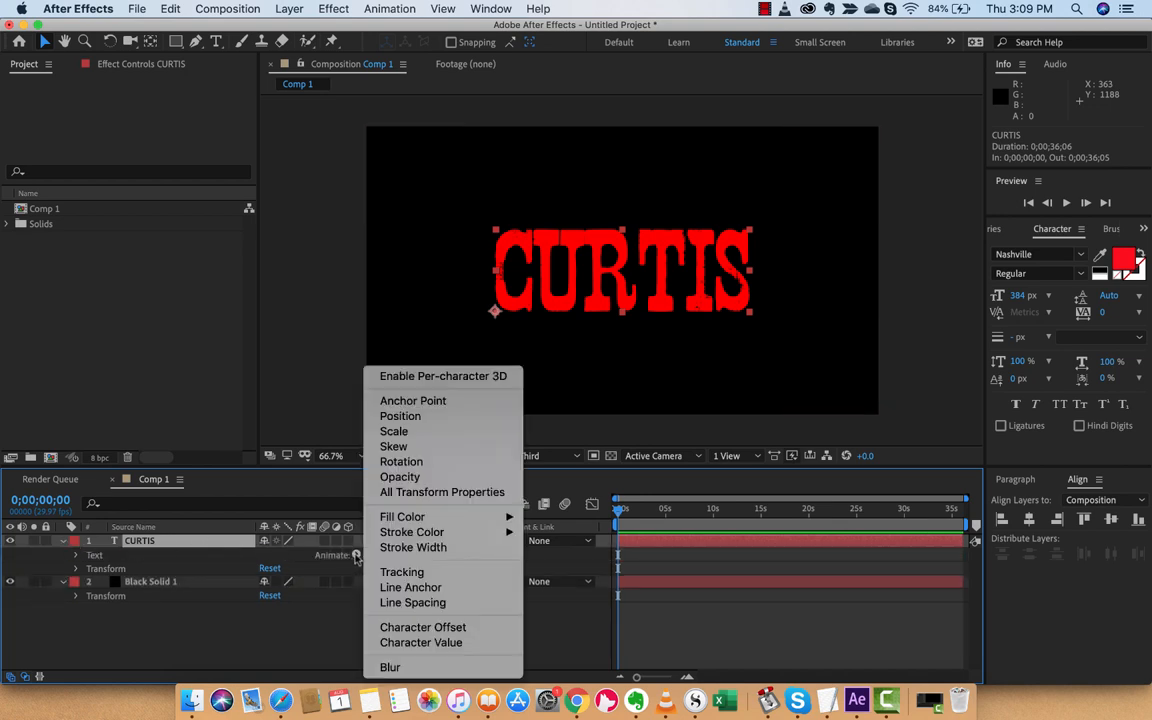
pyautogui.moveTo(413, 547)
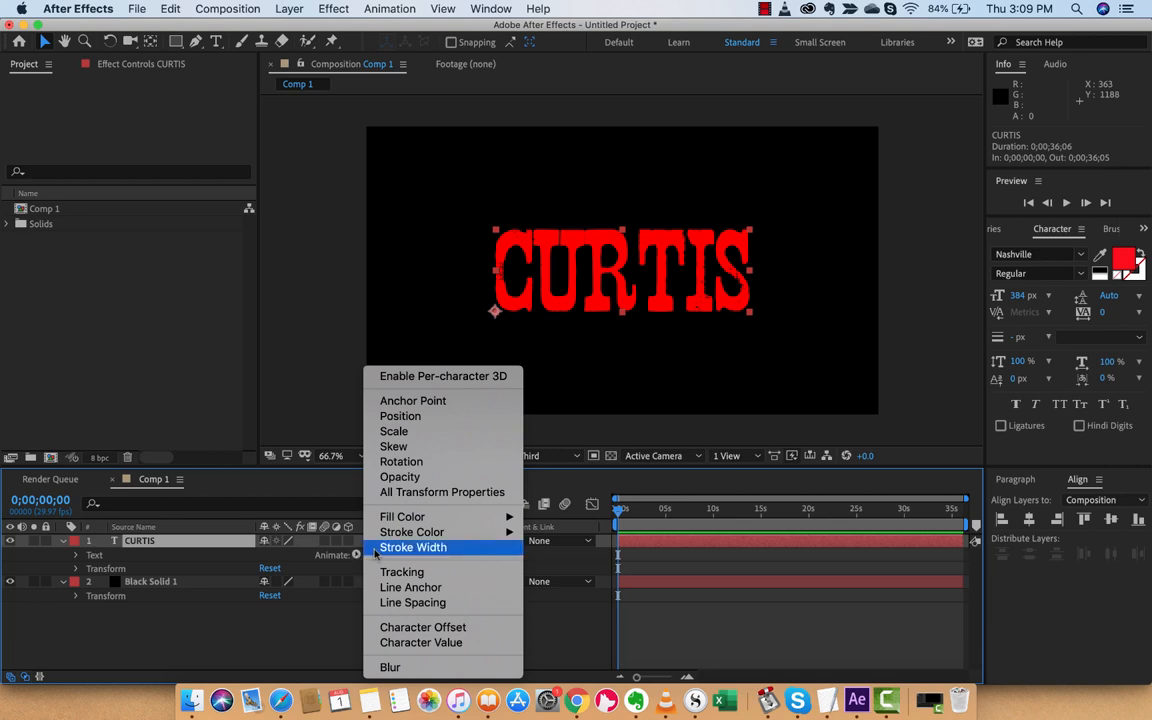
pyautogui.moveTo(402, 516)
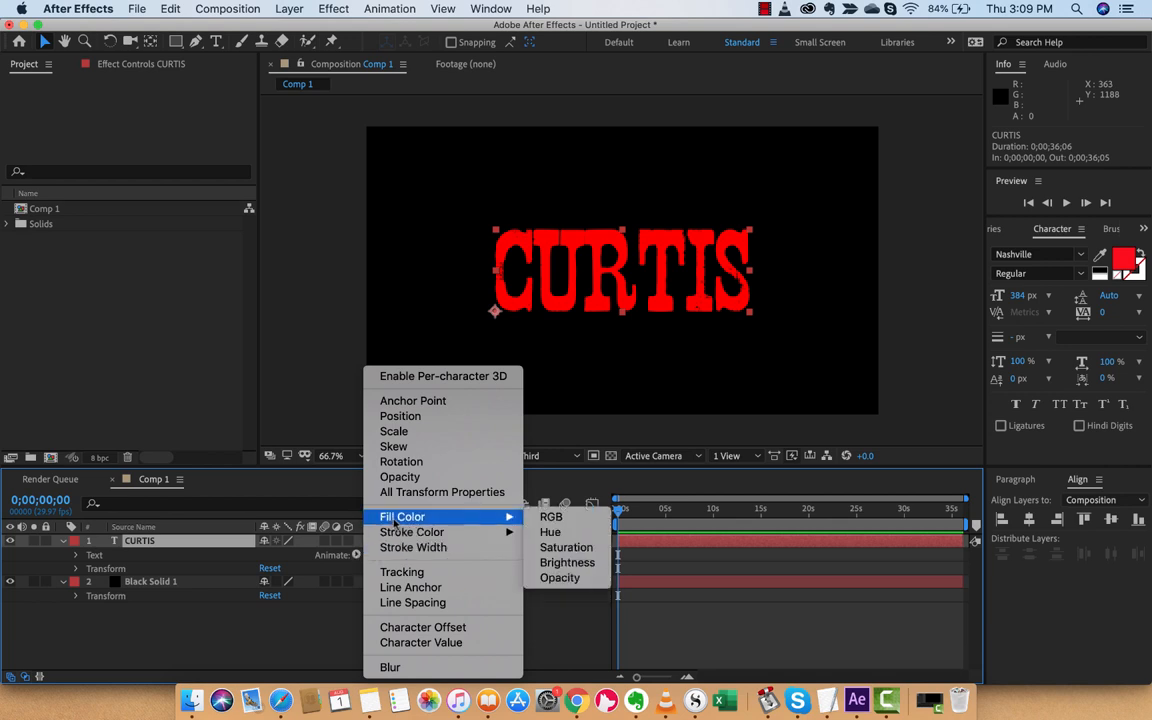
pyautogui.moveTo(505, 515)
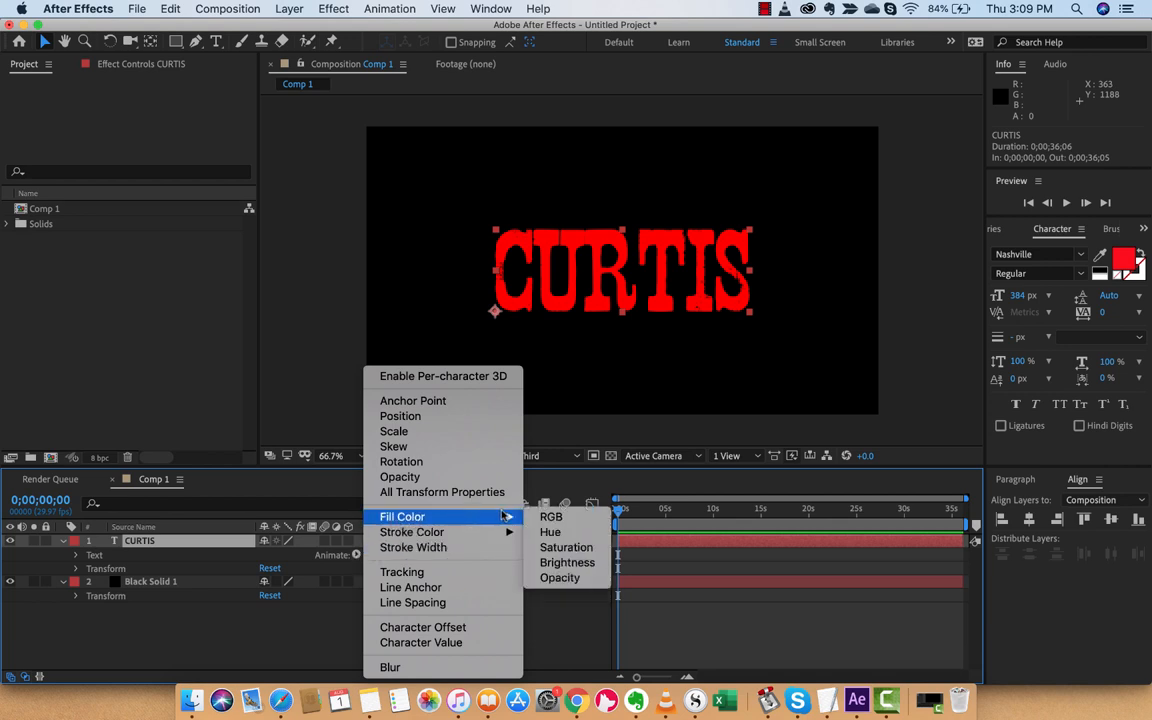
pyautogui.moveTo(551, 517)
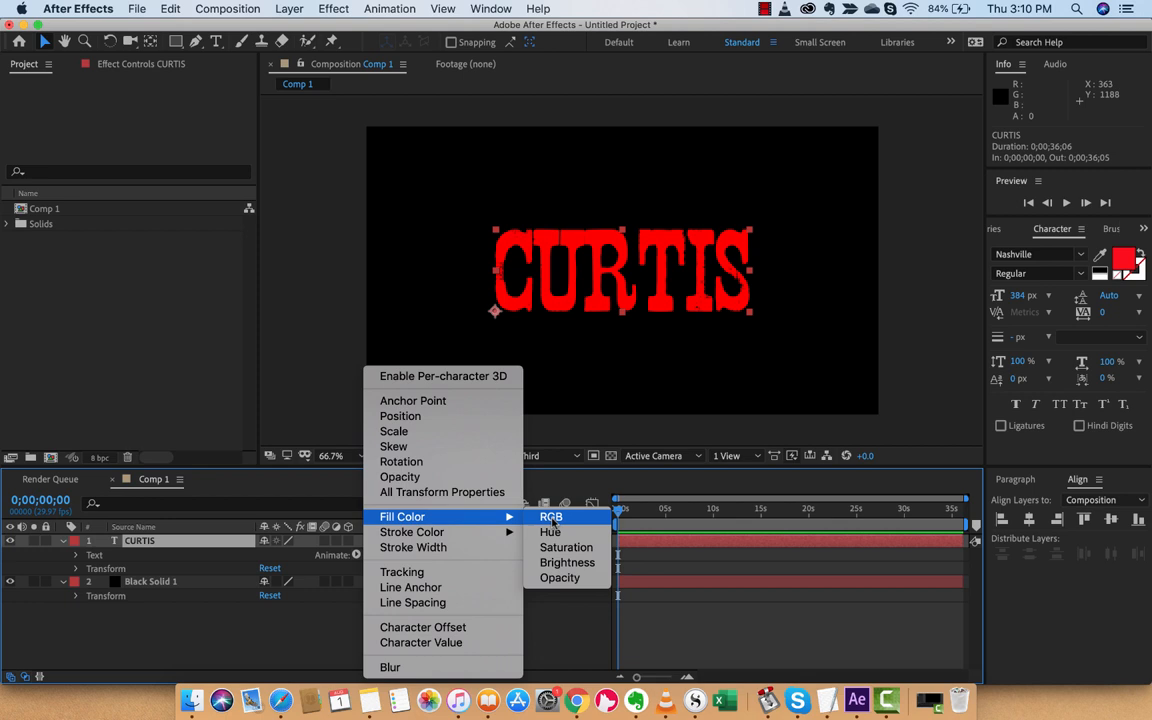
pyautogui.click(551, 516)
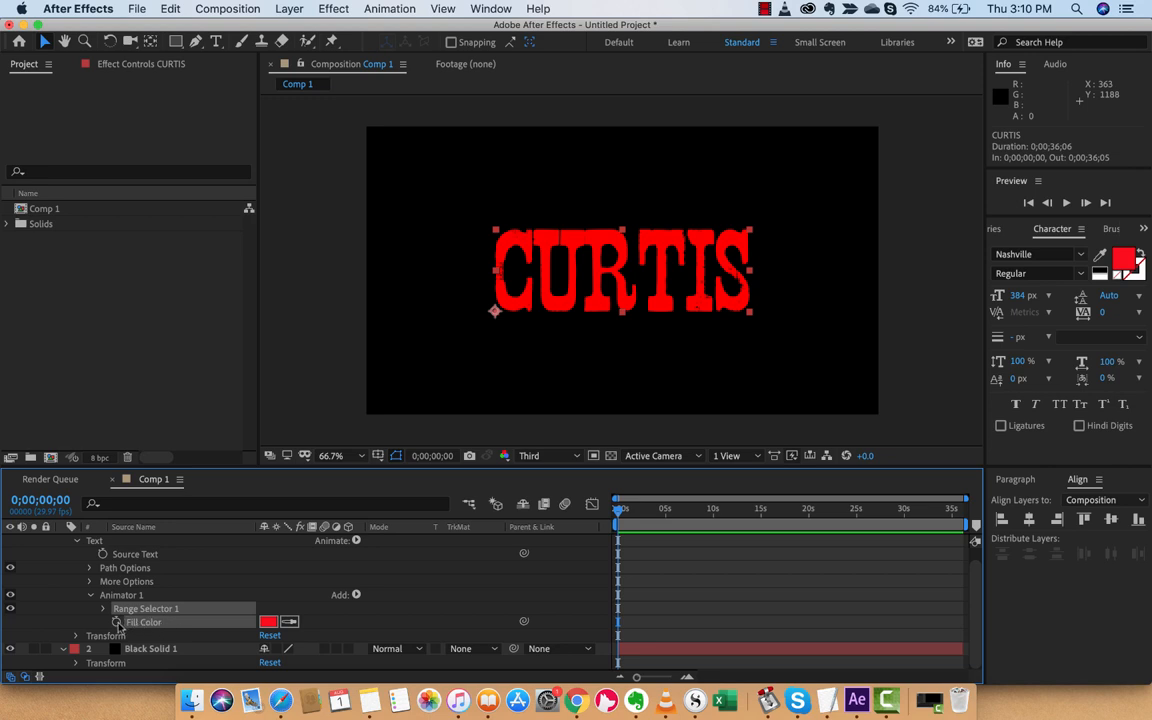
pyautogui.moveTo(117, 621)
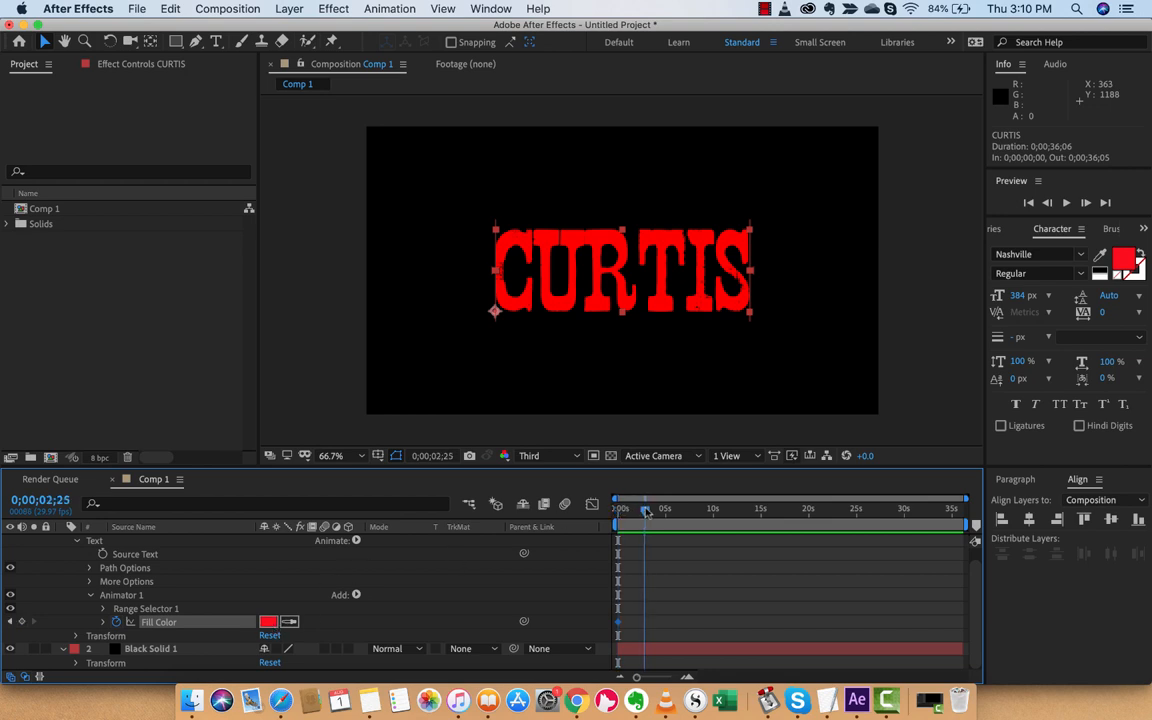
# At about 0;00;02;28, set the animator's fill colour to white FFFFFF.
pyautogui.click(645, 510)
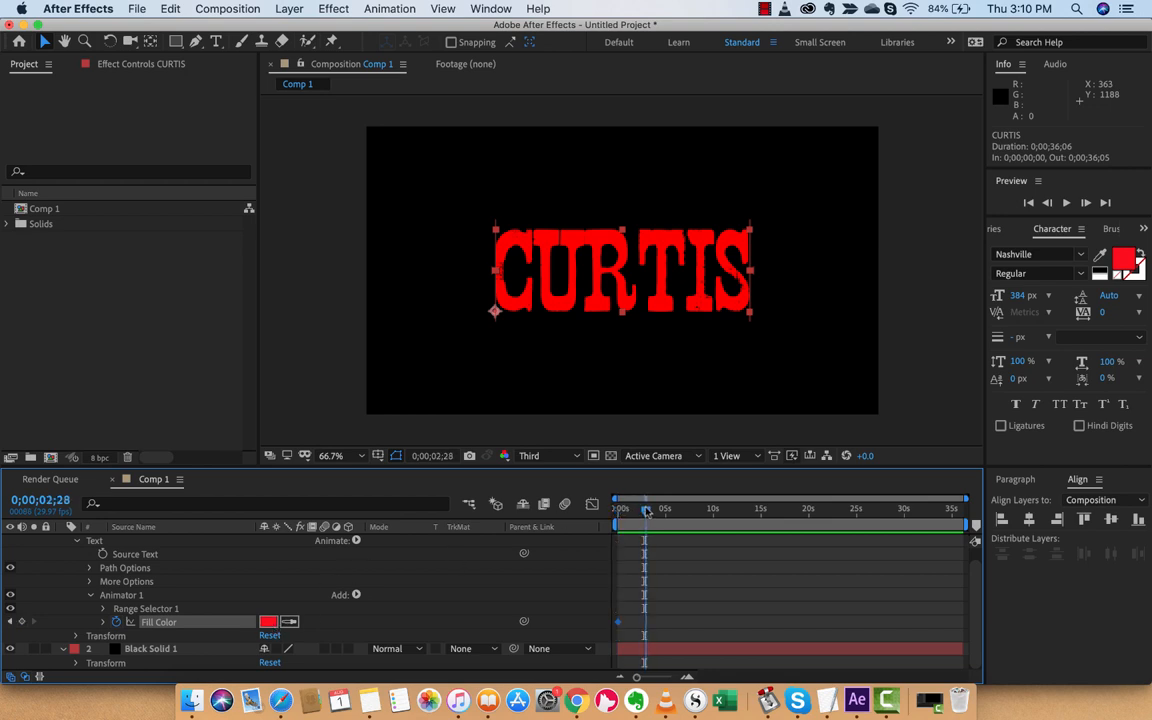
pyautogui.click(268, 622)
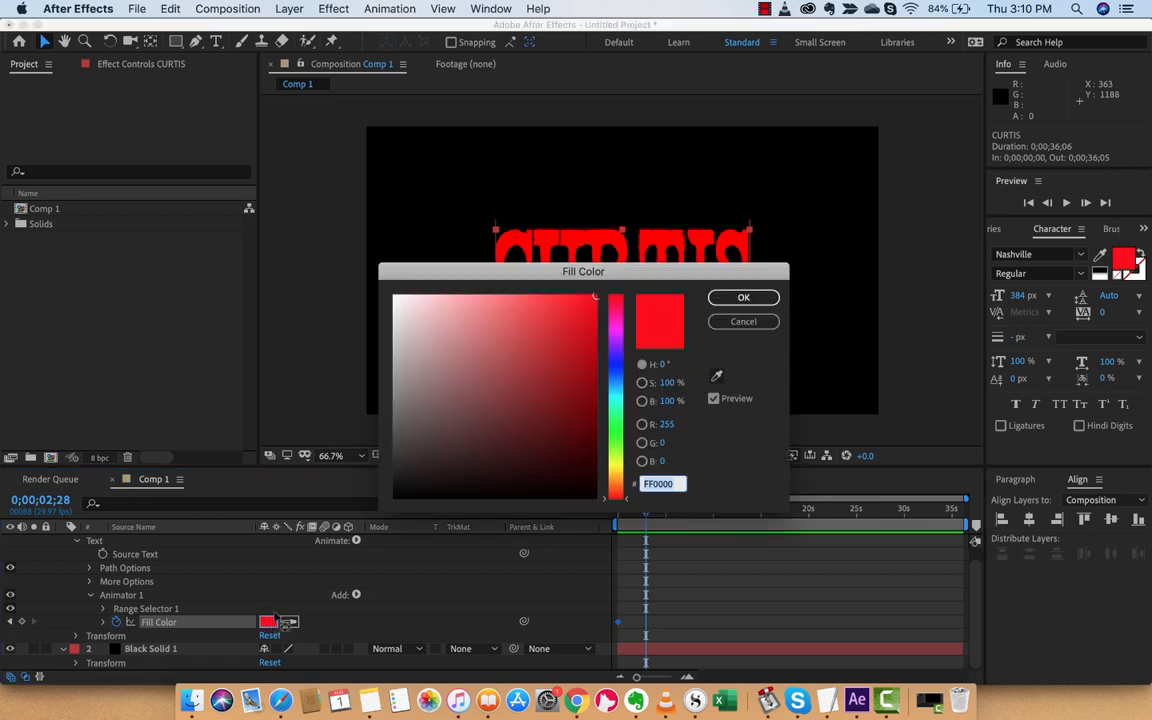
pyautogui.click(395, 295)
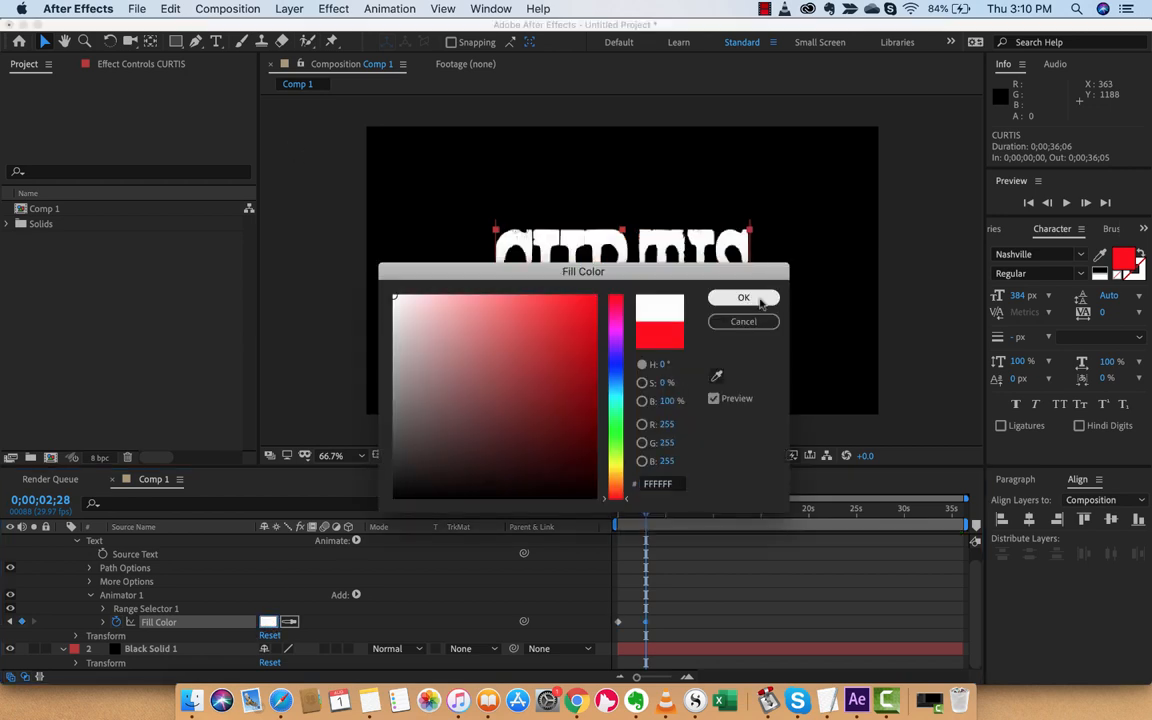
pyautogui.click(743, 297)
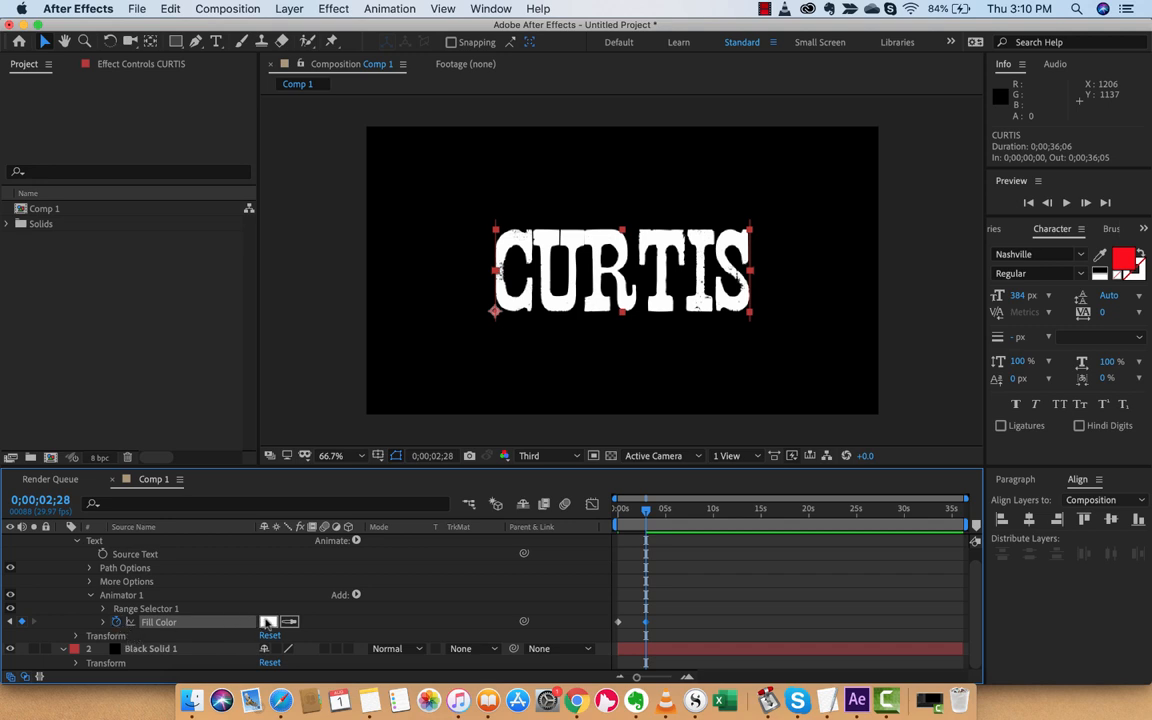
pyautogui.click(268, 621)
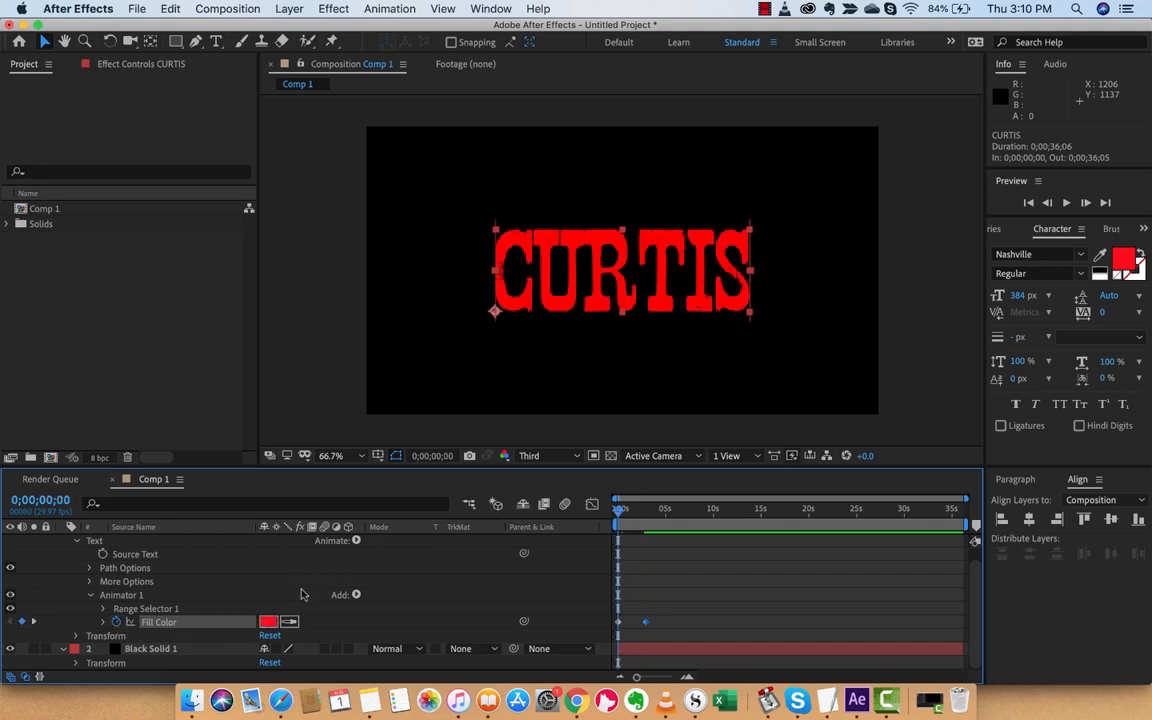
pyautogui.moveTo(290, 211)
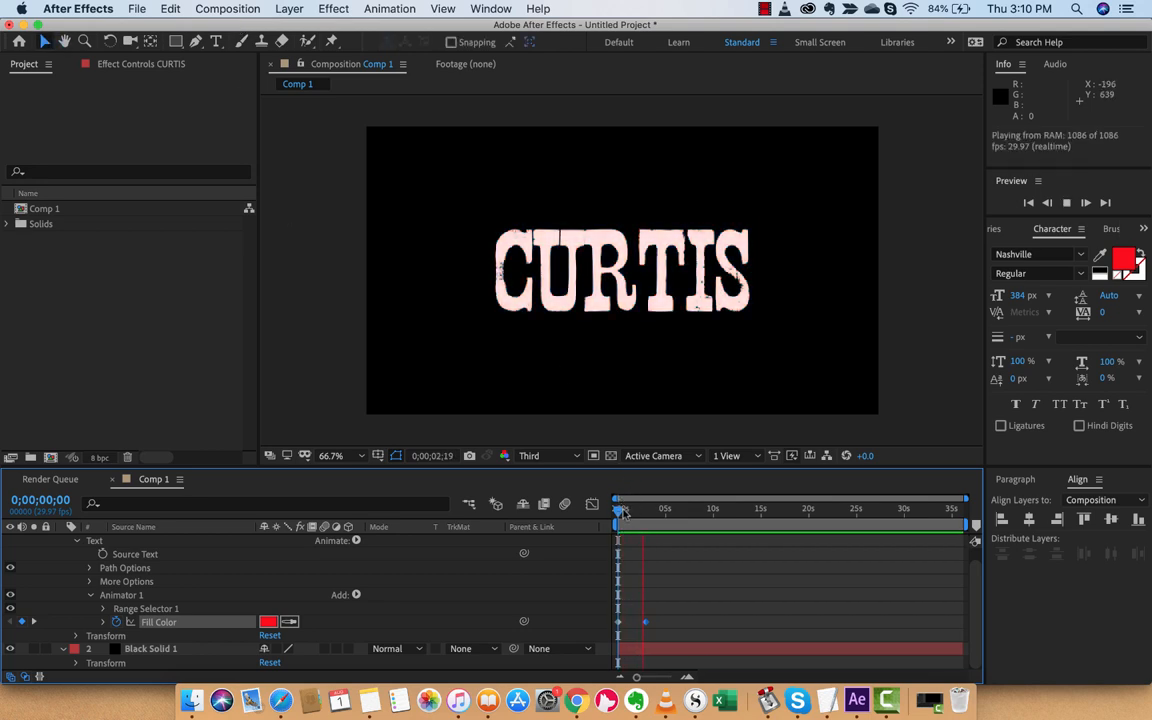
pyautogui.moveTo(620, 509); pyautogui.dragTo(658, 509)
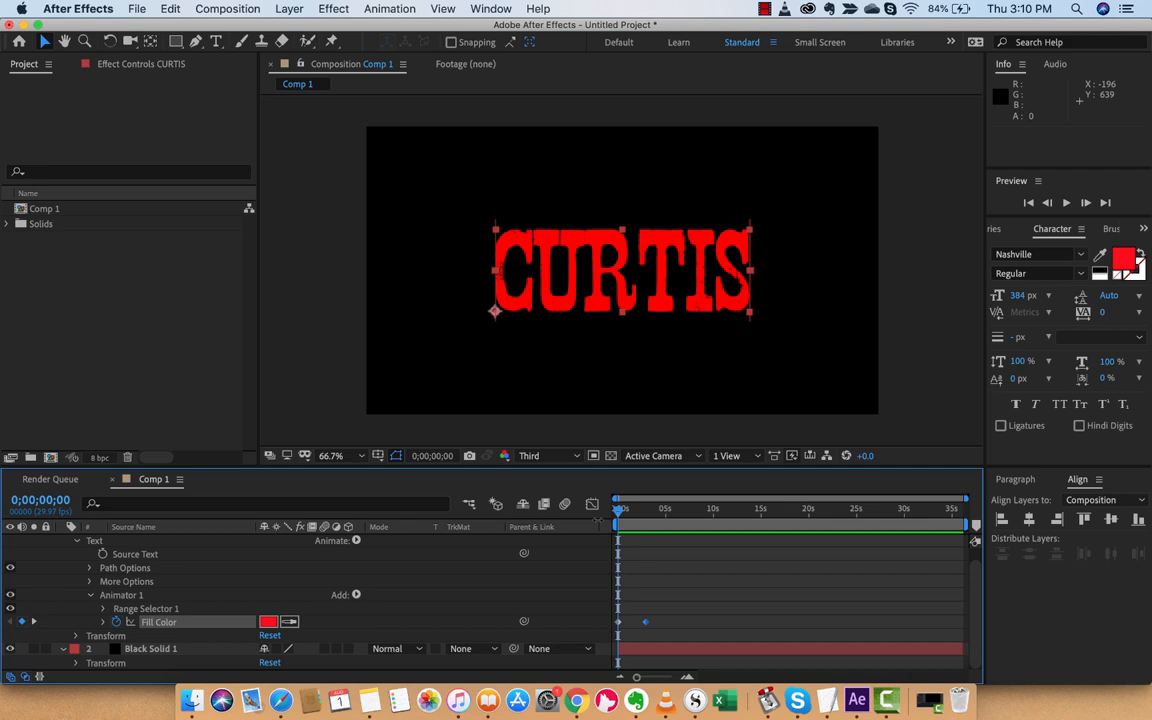
pyautogui.moveTo(887, 700)
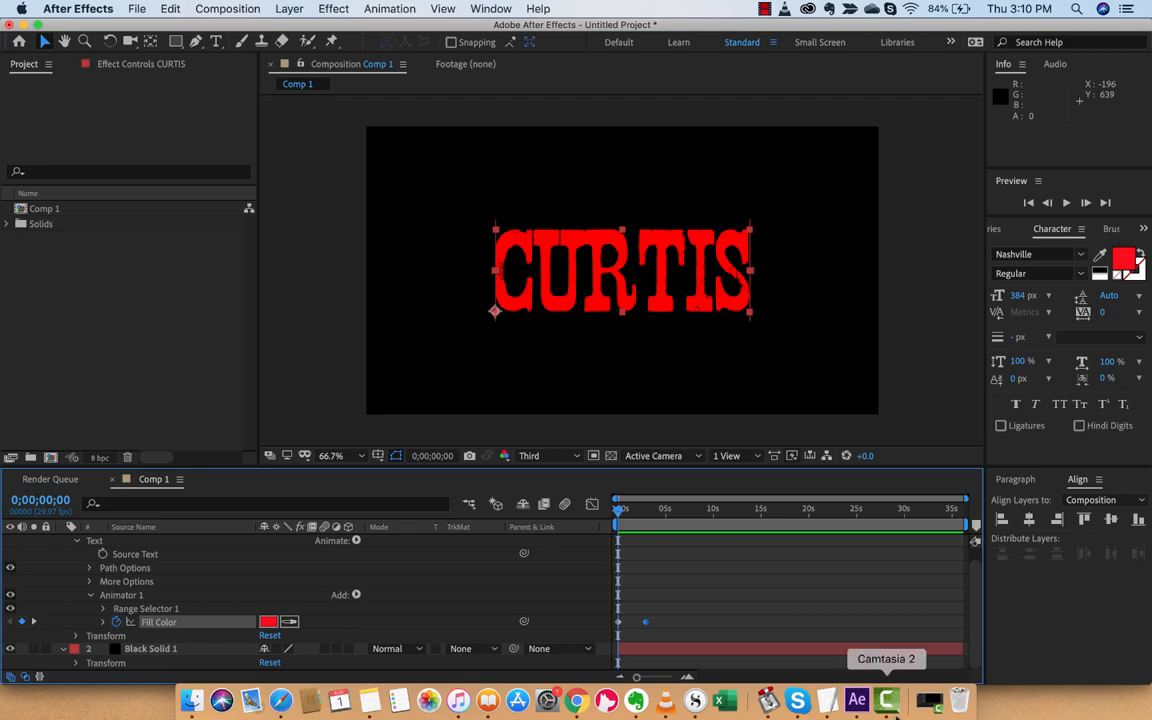